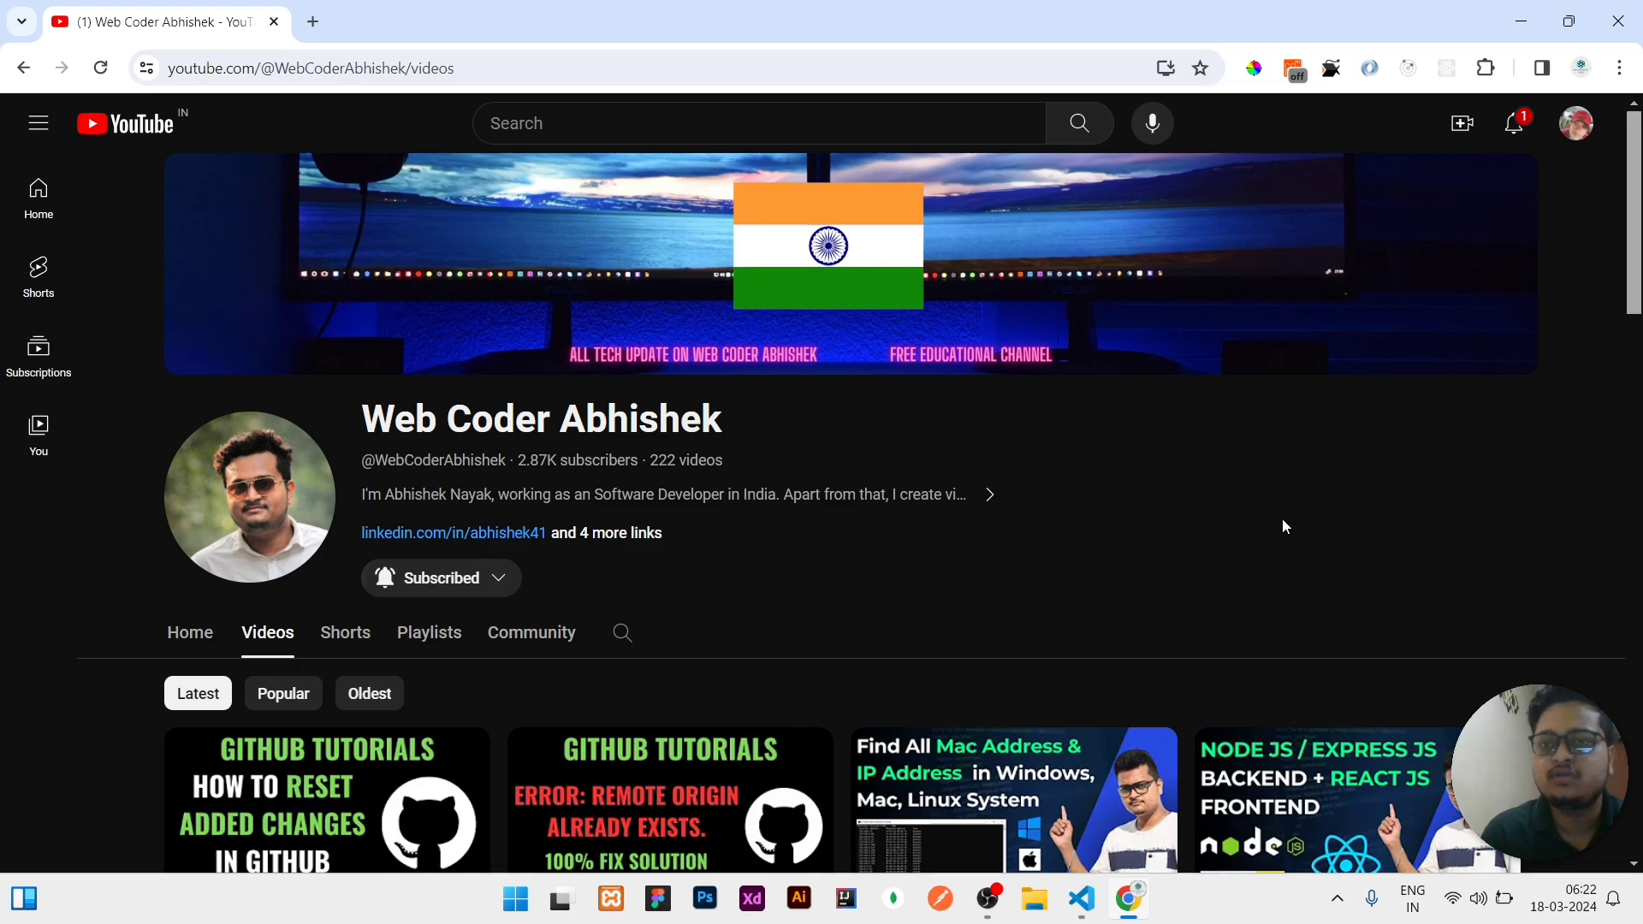
Switch from the YouTube channel page to the NodeJs Hosting project in the code editor
left_click(1080, 899)
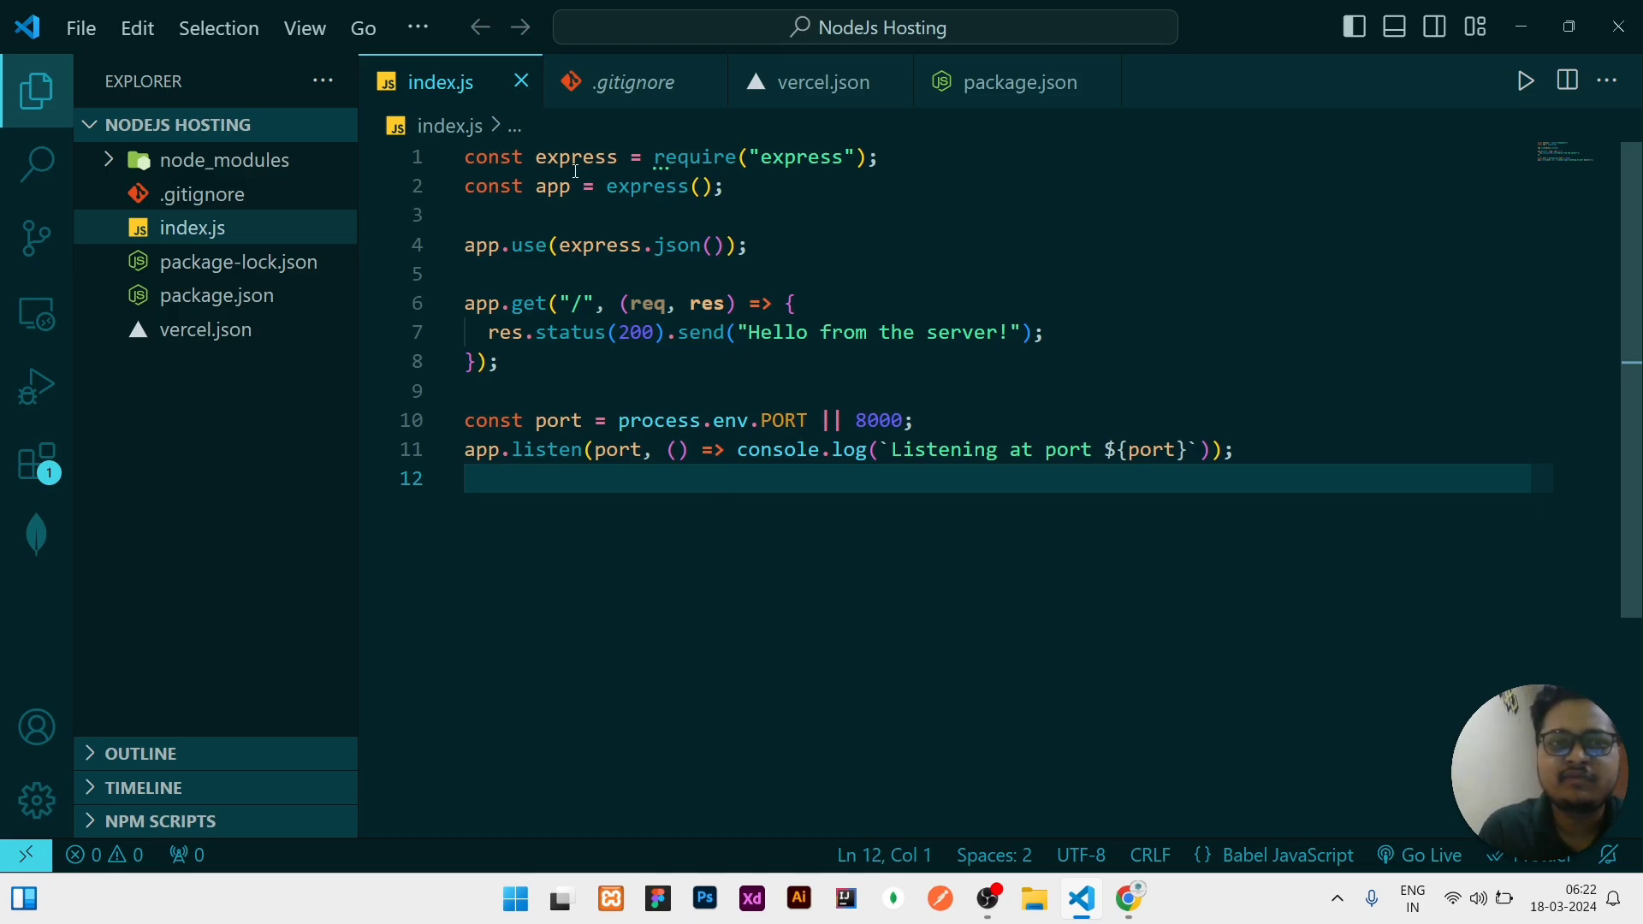
Review .gitignore and run npm start so the Express server listens on port 8000
left_click(216, 294)
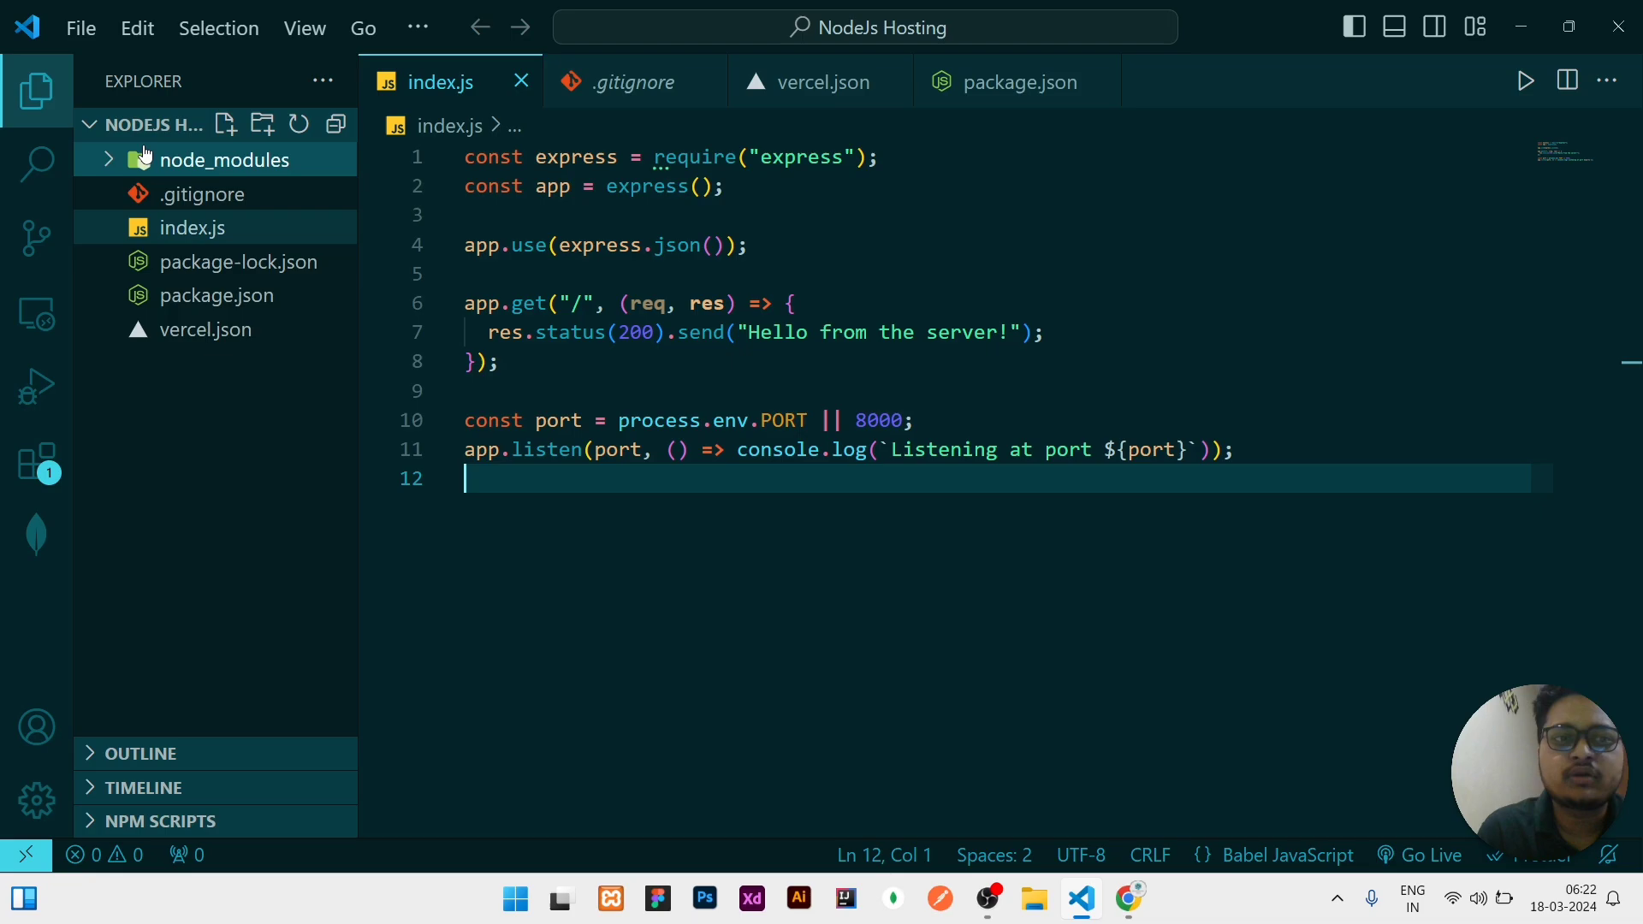
mouse_move(634, 82)
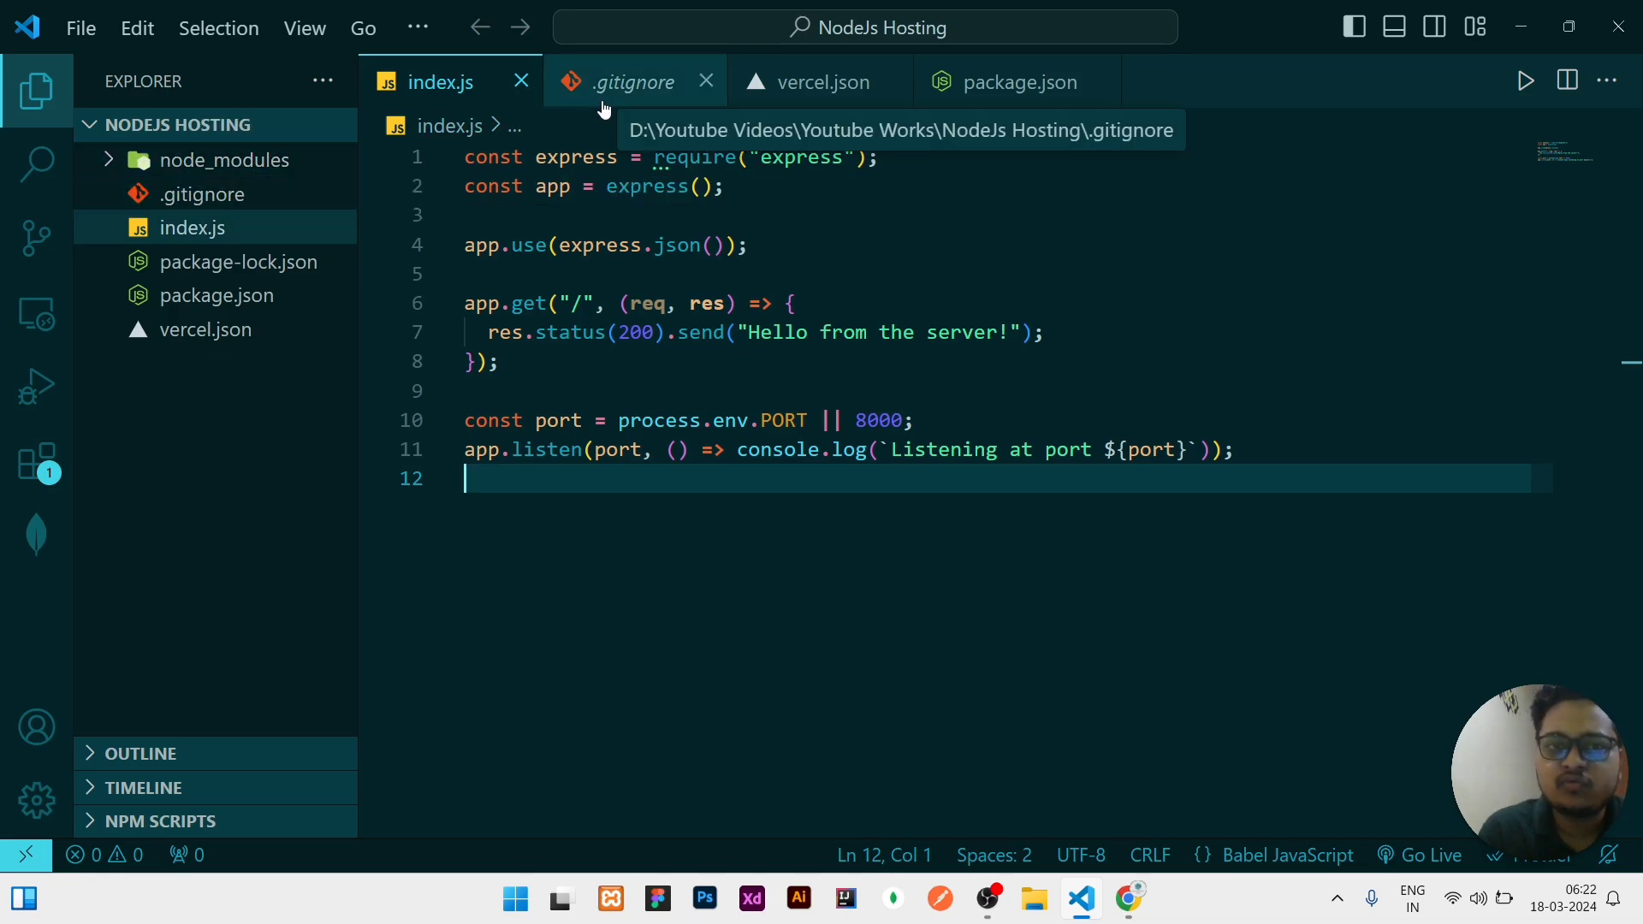
left_click(634, 82)
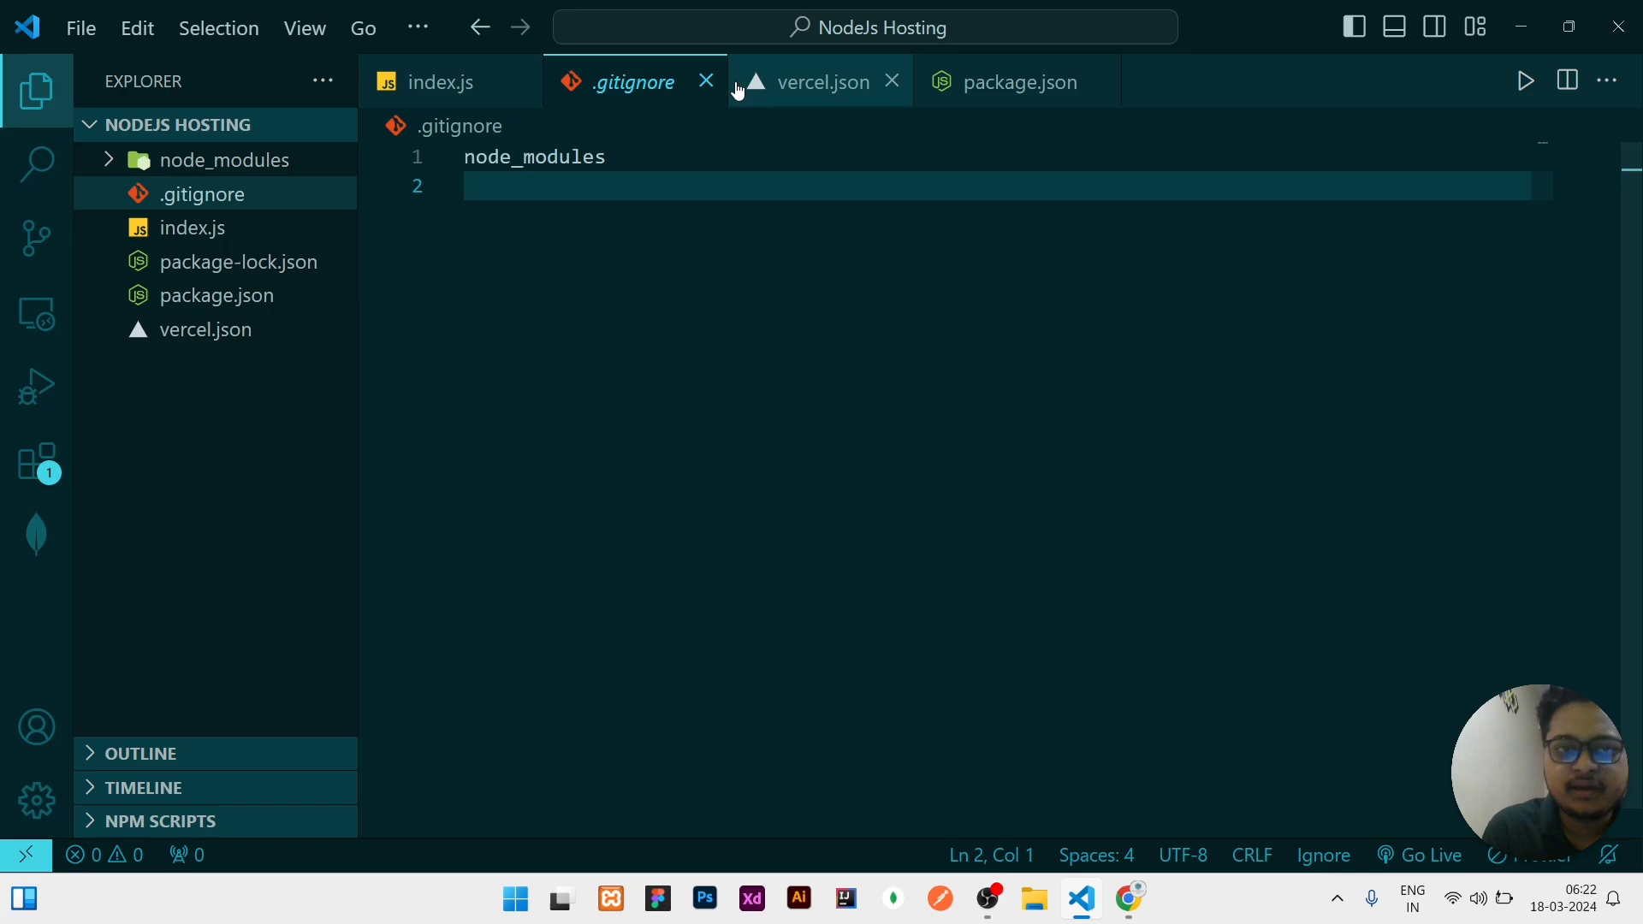
left_click(440, 82)
type("npm start")
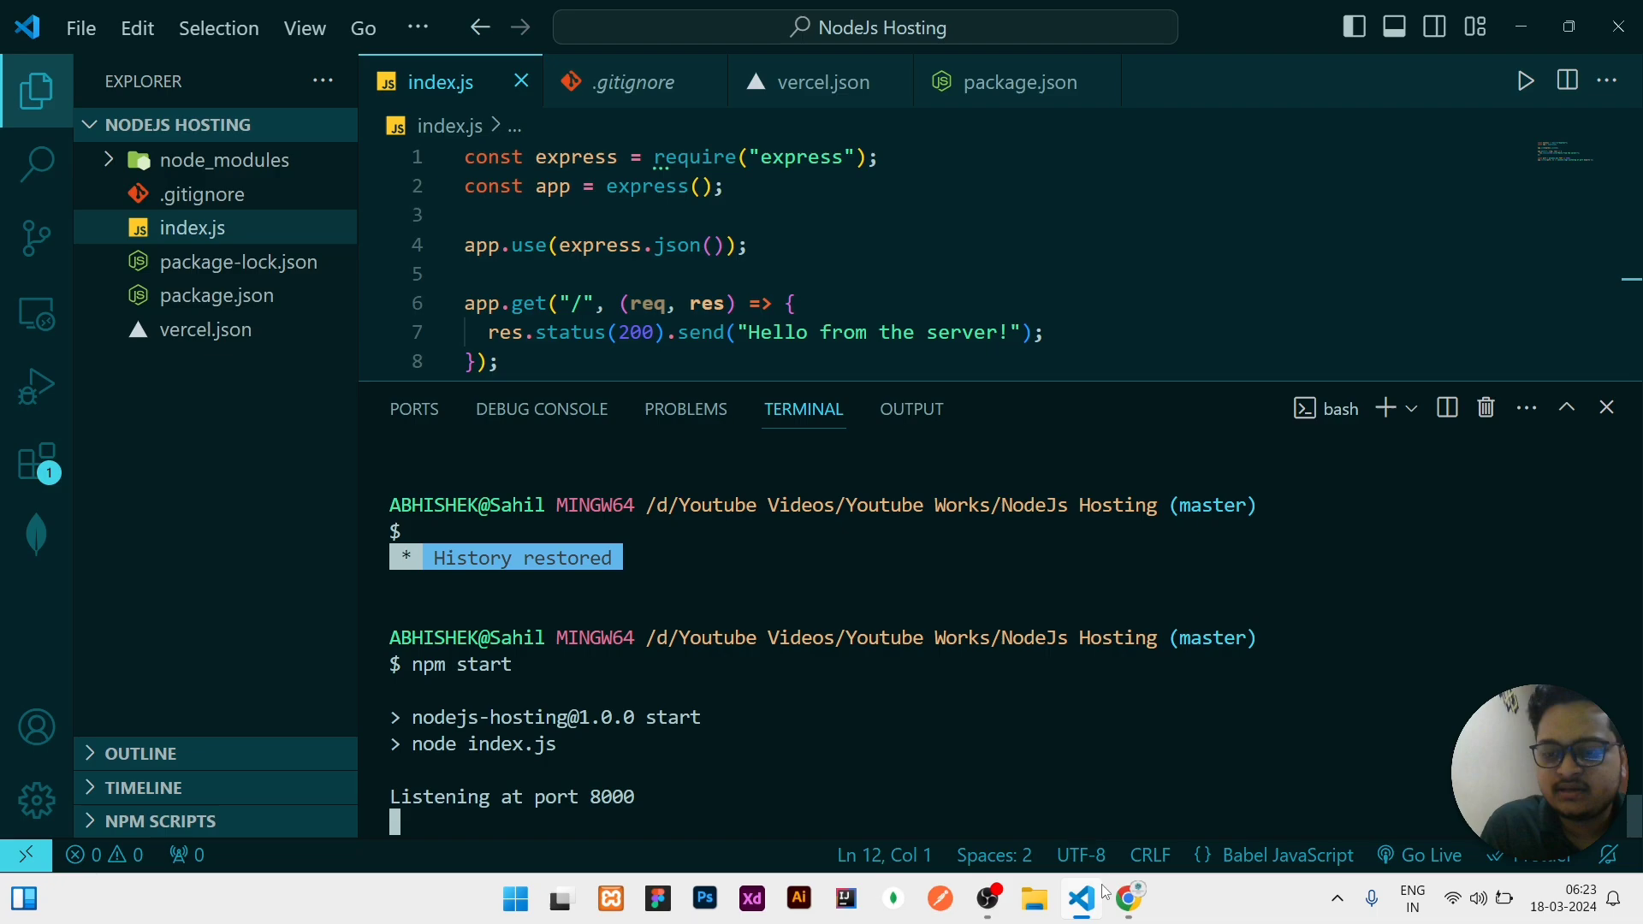
left_click(1127, 898)
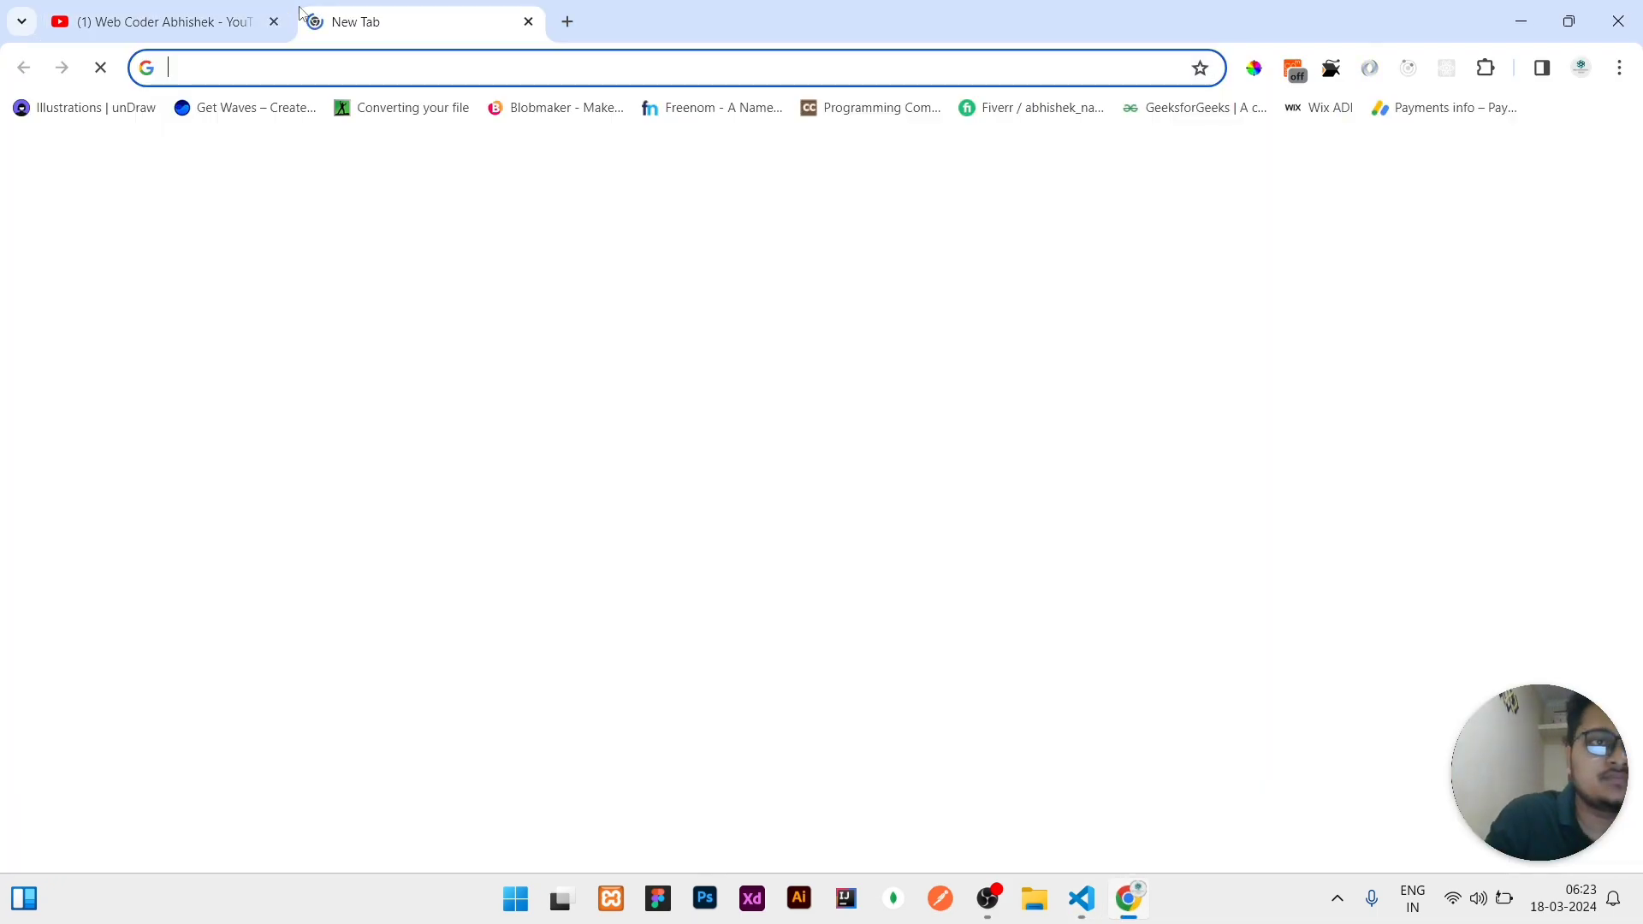
type("localhost:")
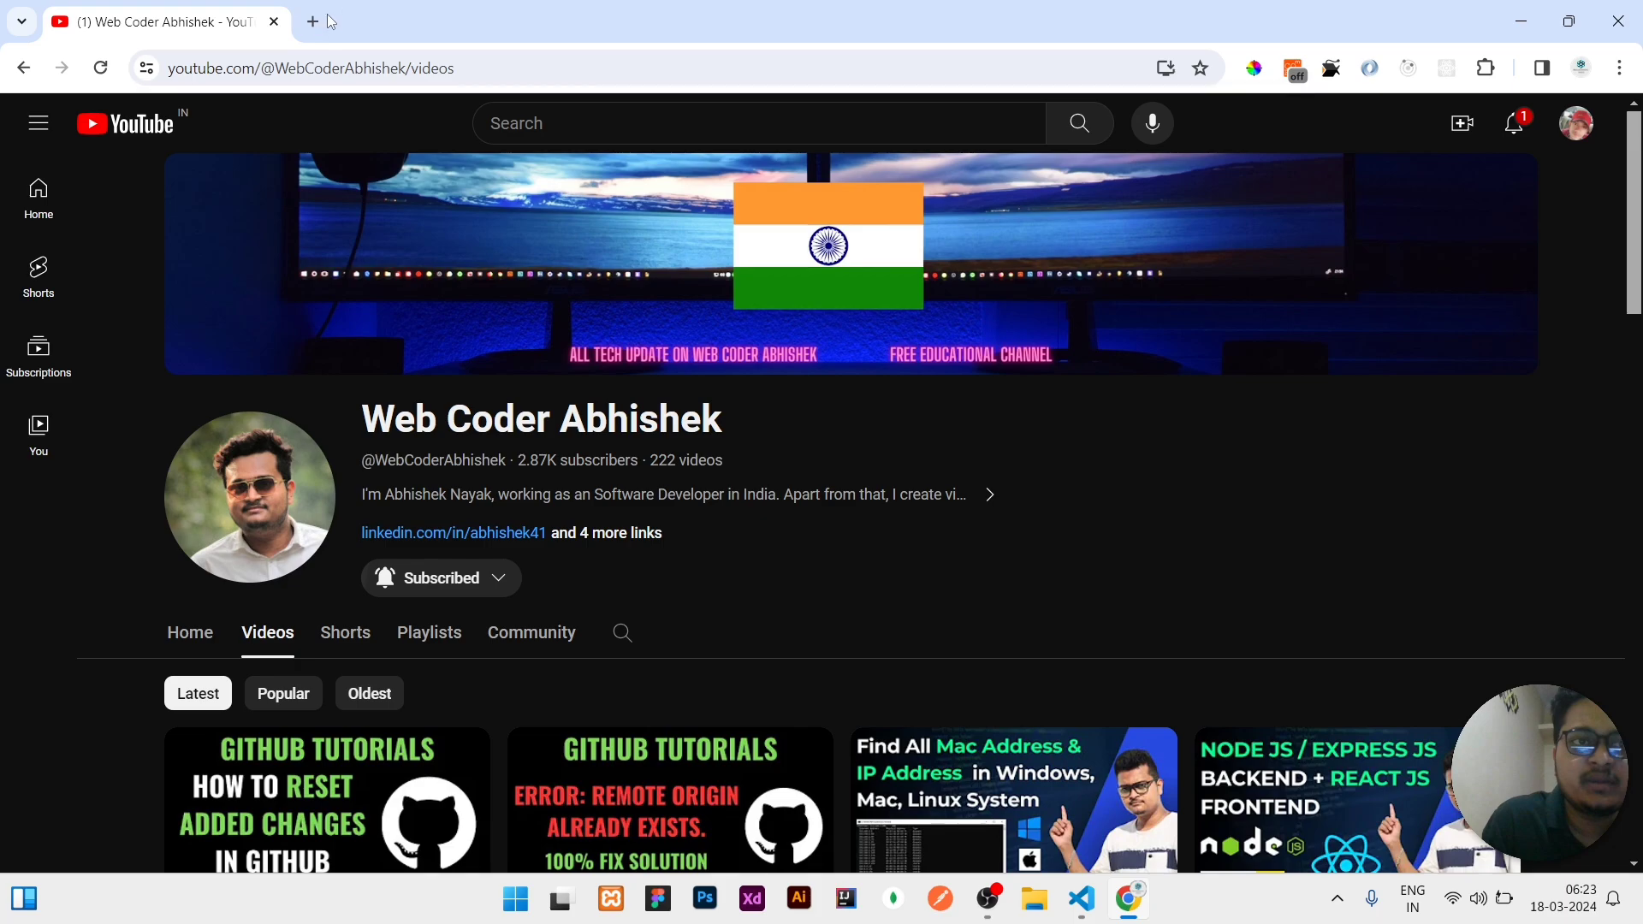
left_click(1080, 898)
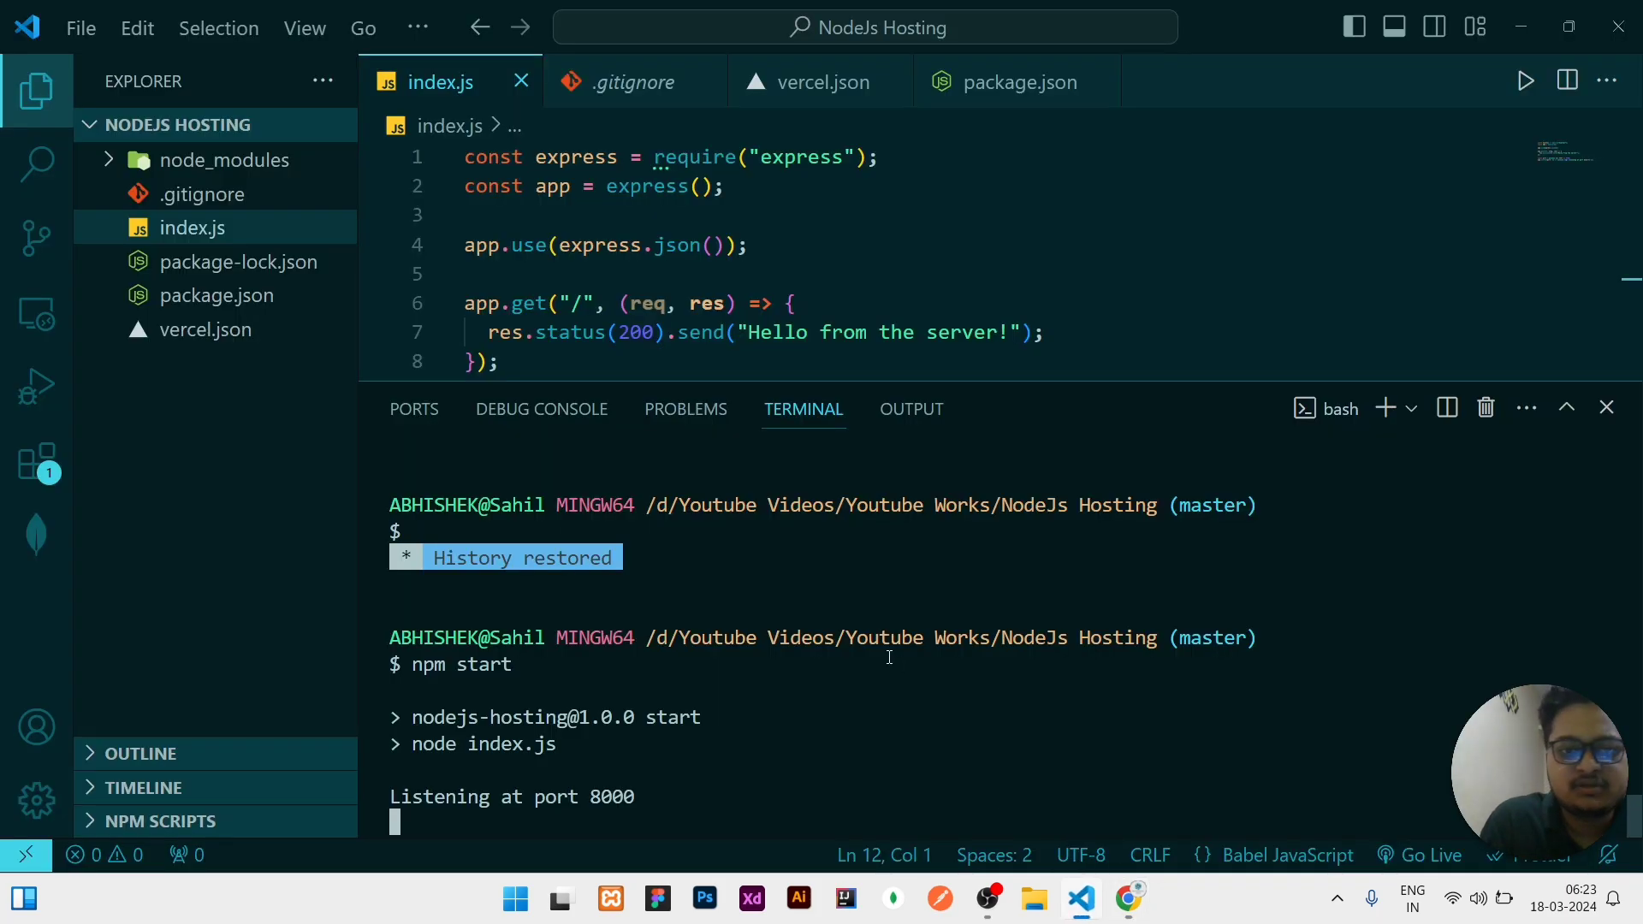
Close the terminal and show package.json's node 18.x engine and start script for index.js
key("ctrl+c")
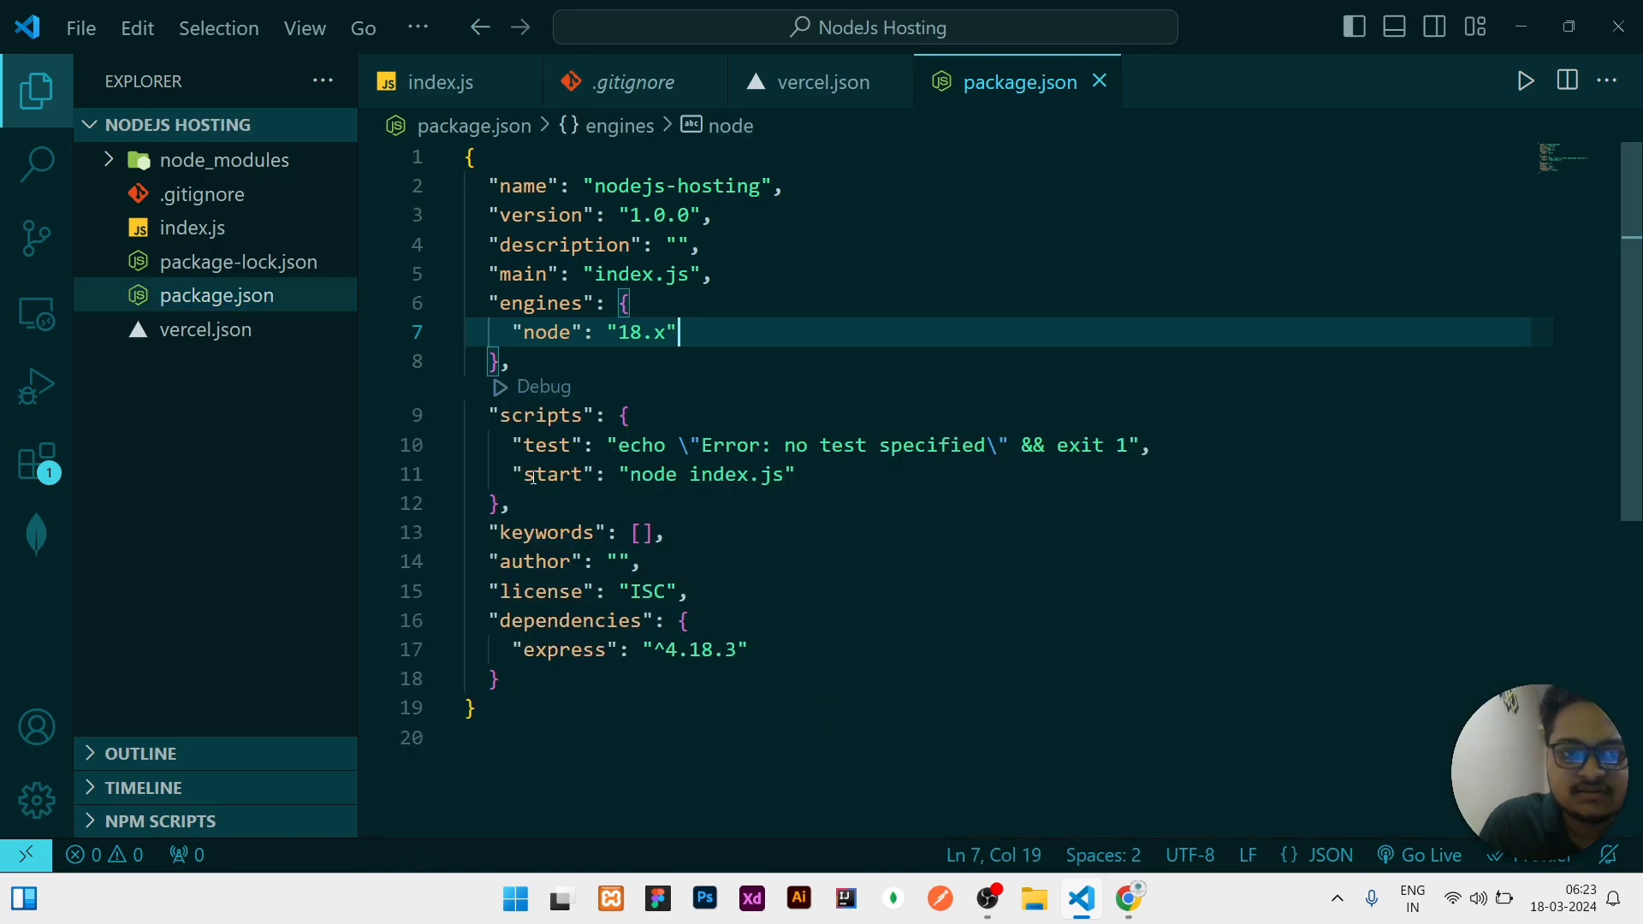
left_click(605, 474)
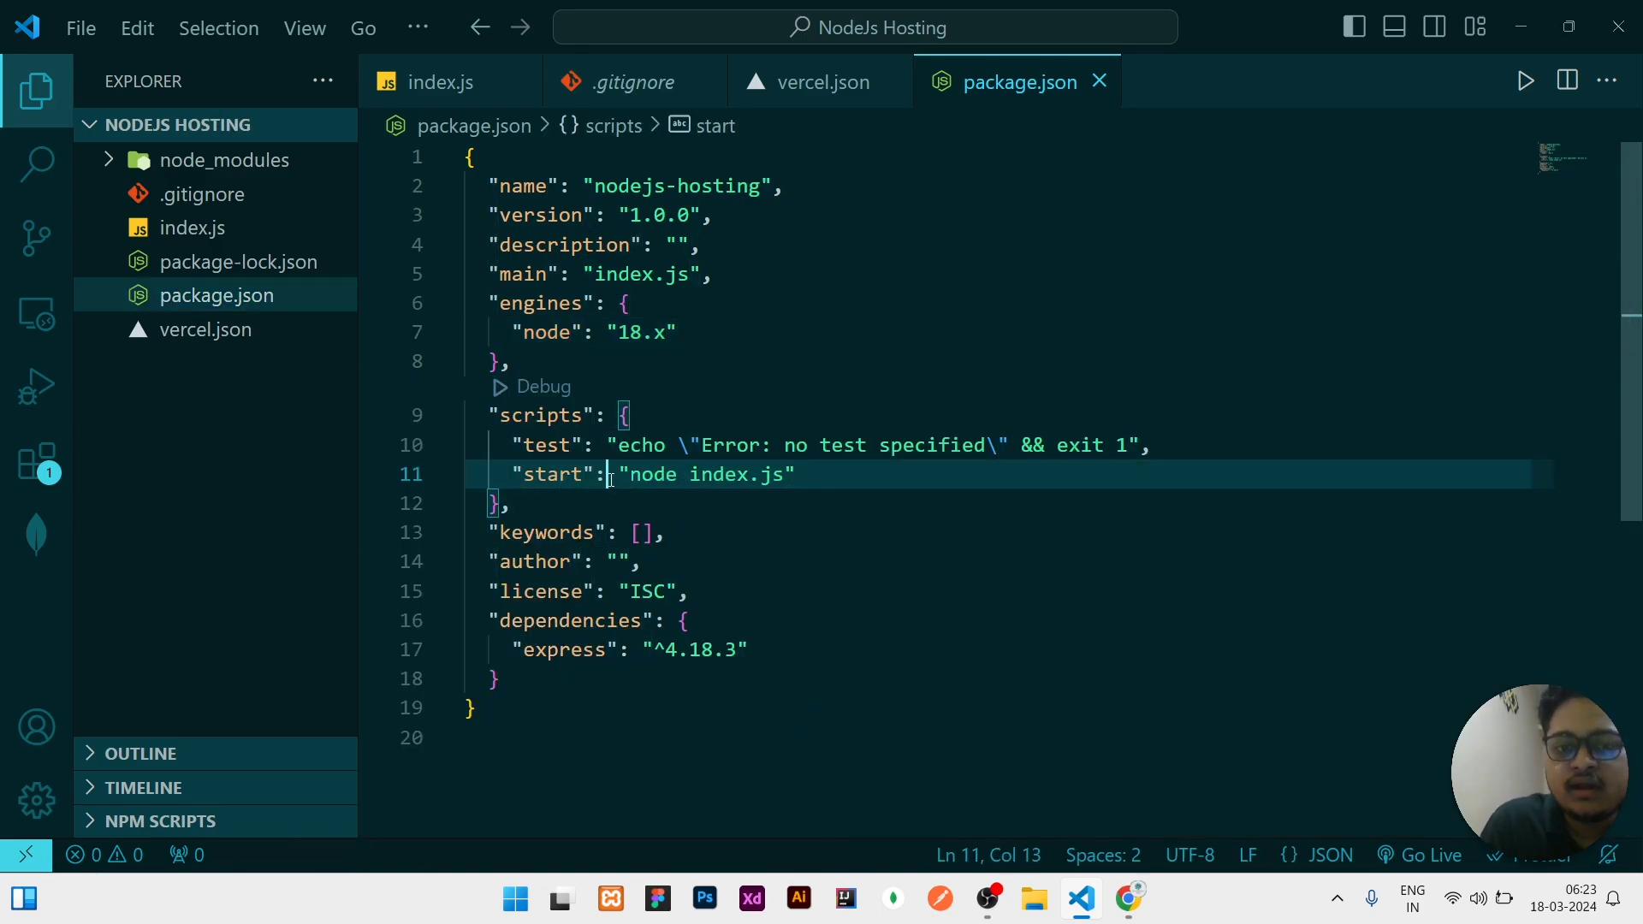
left_click(796, 474)
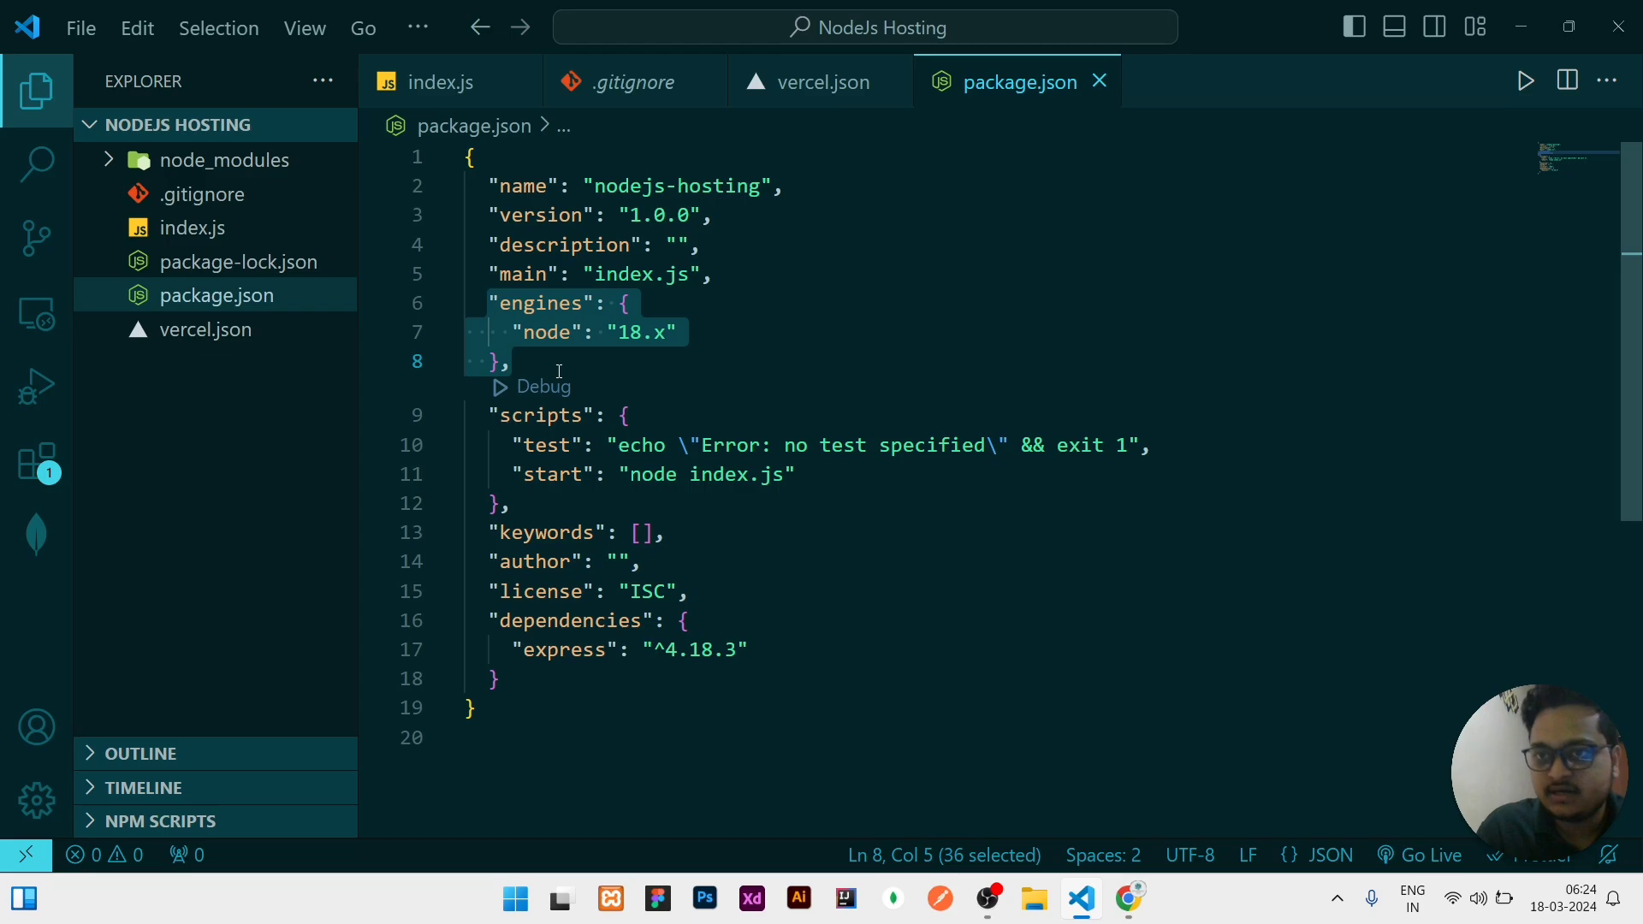
mouse_move(556, 375)
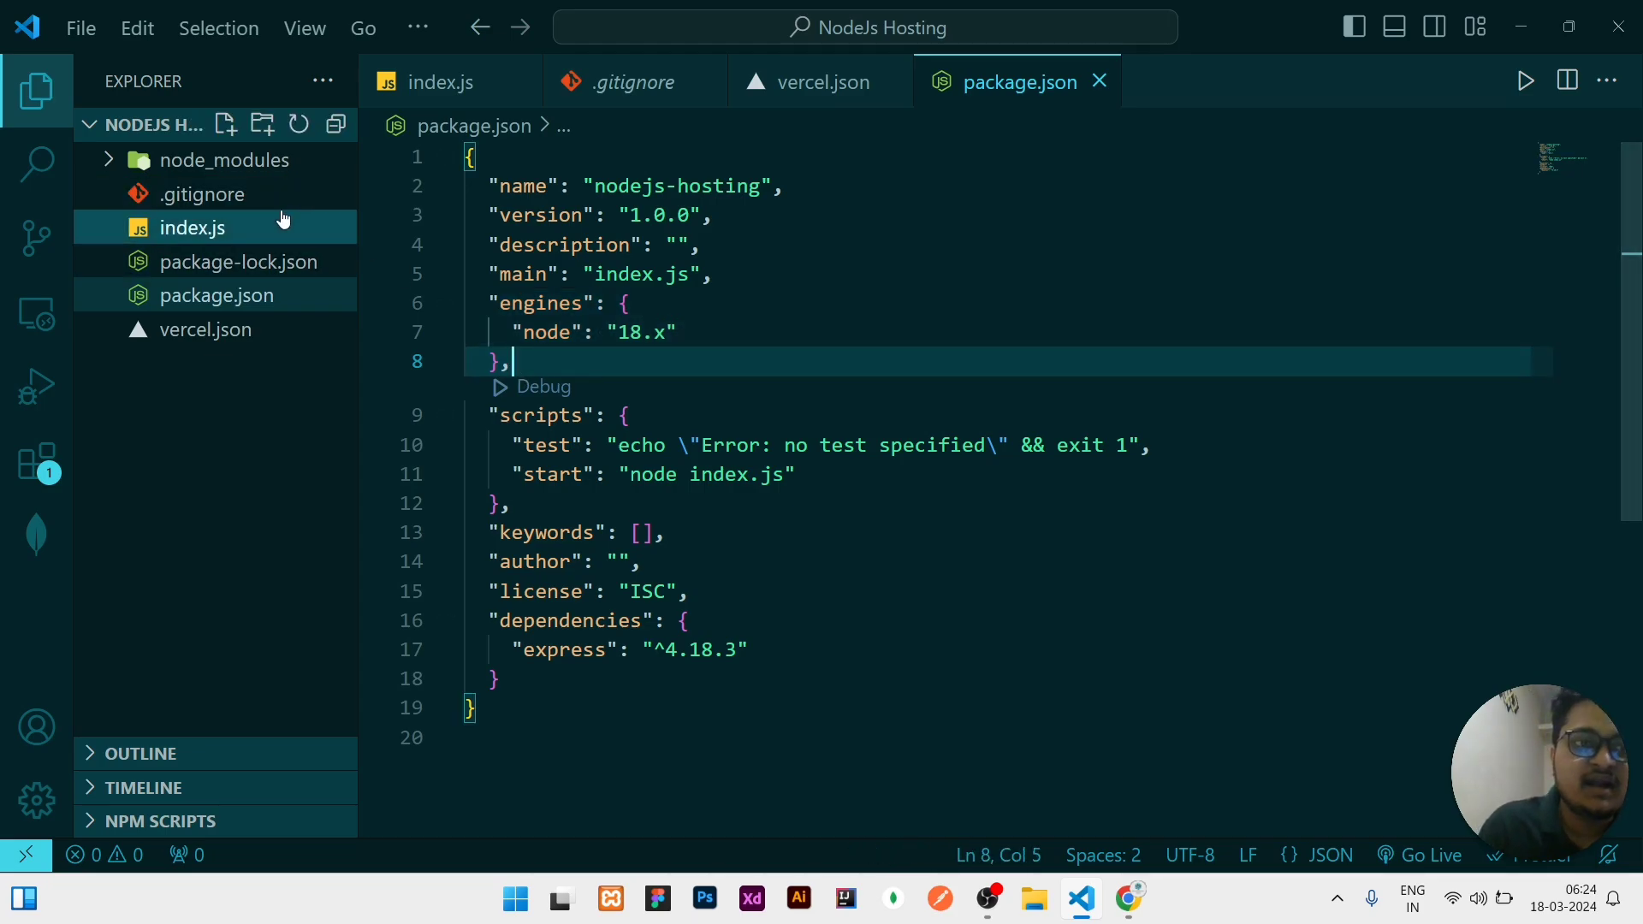
Review vercel.json's index.js build and catch-all route, then move to a new Chrome tab
left_click(821, 82)
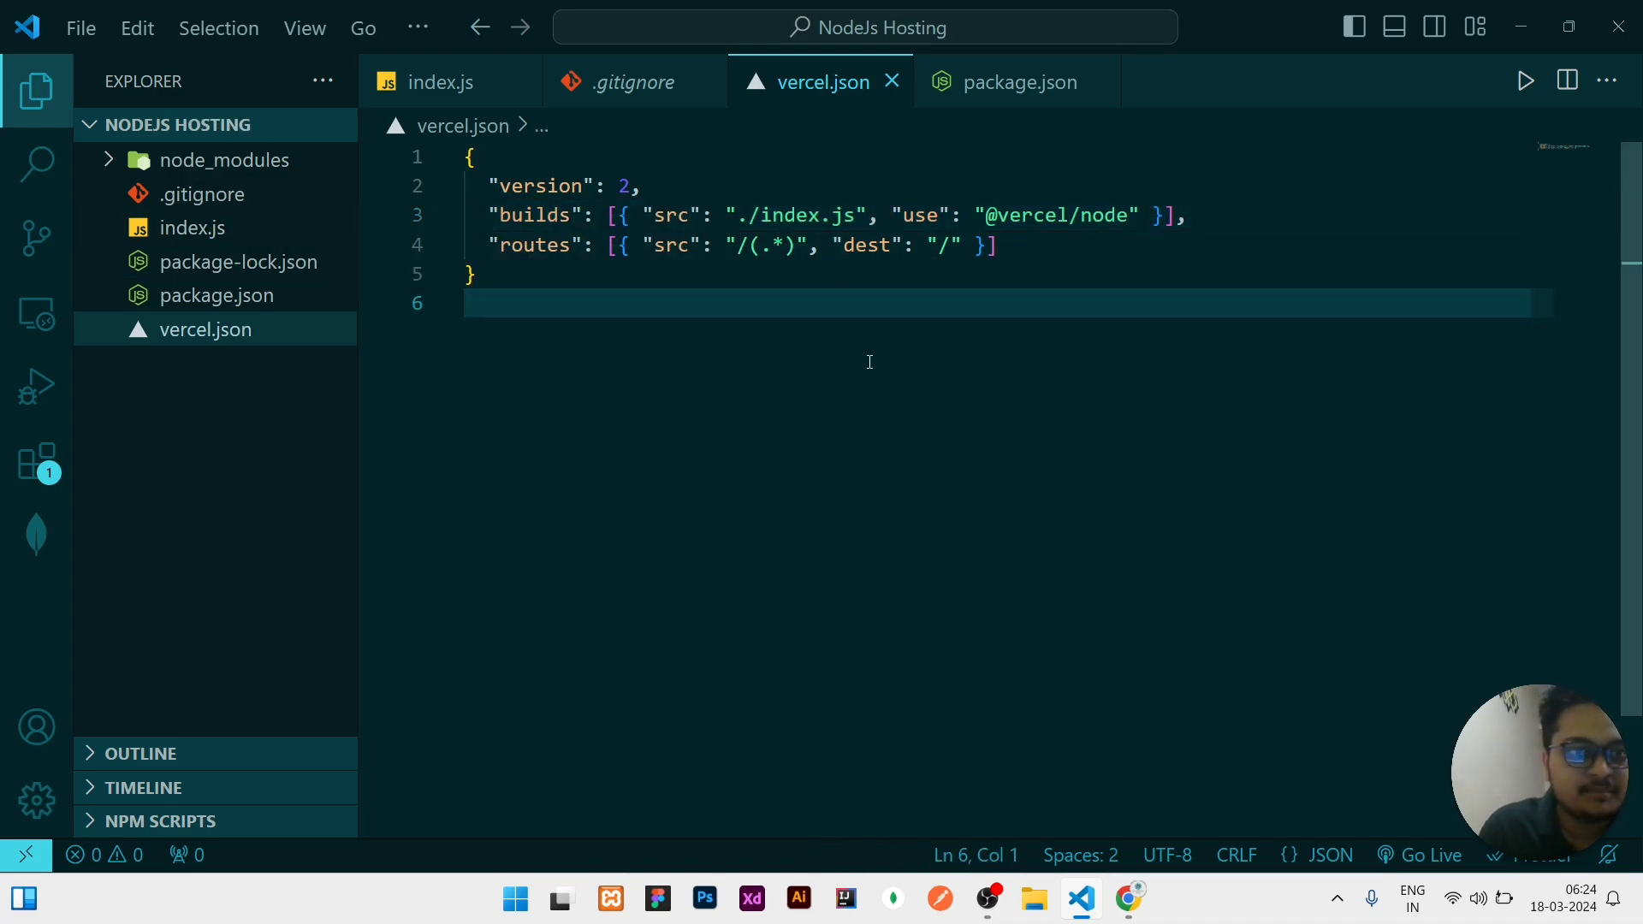
mouse_move(956, 596)
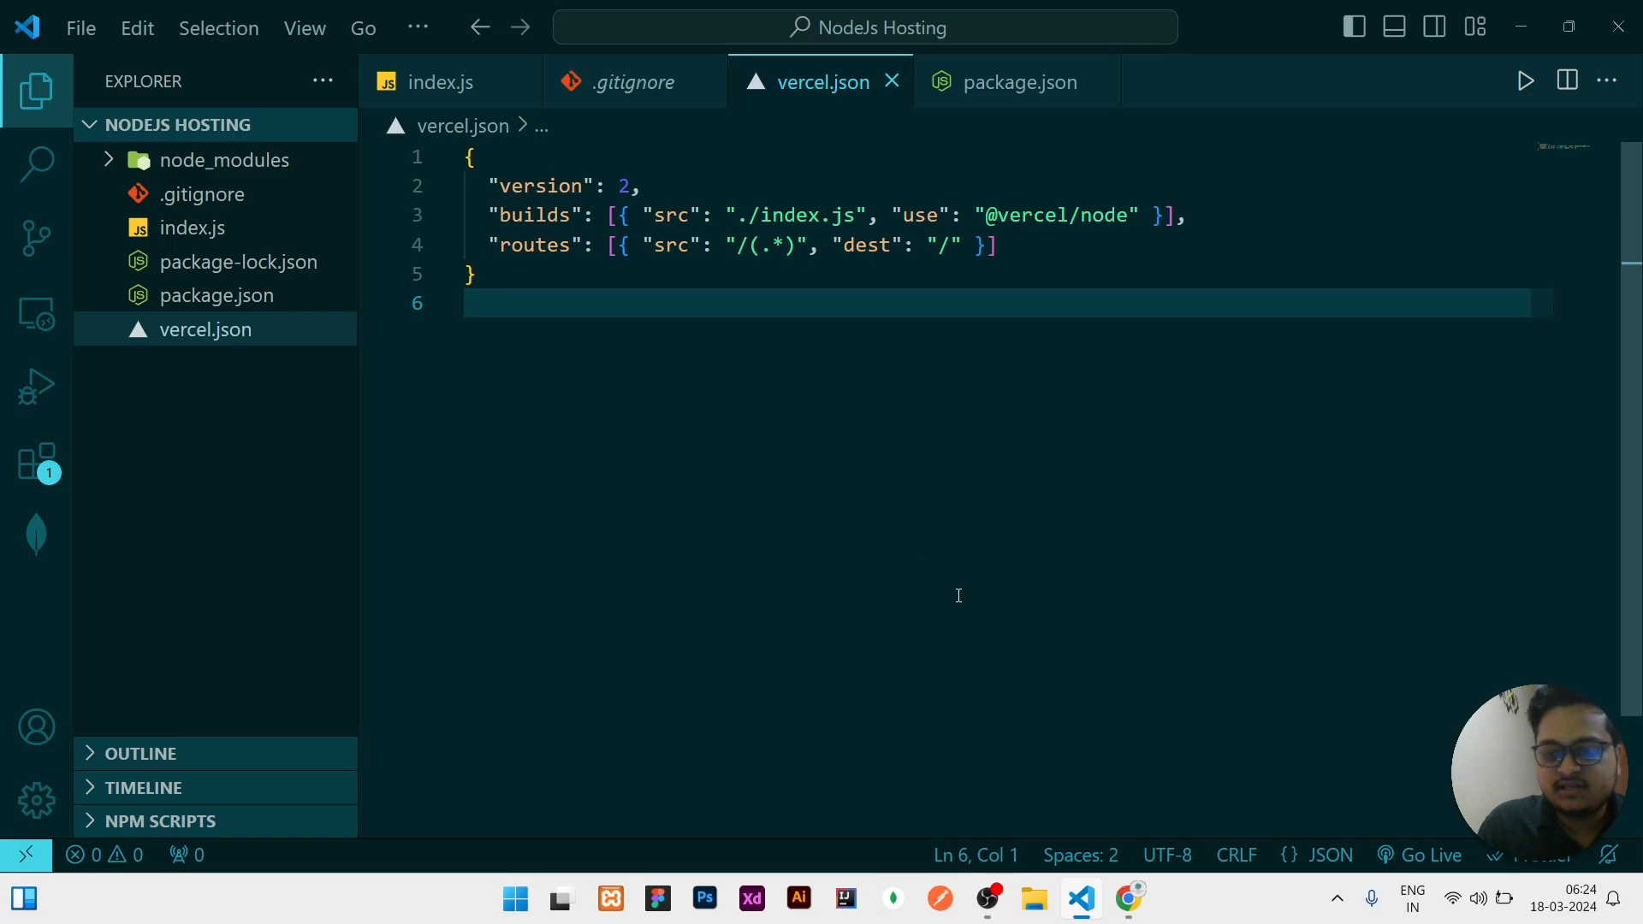
left_click(1128, 898)
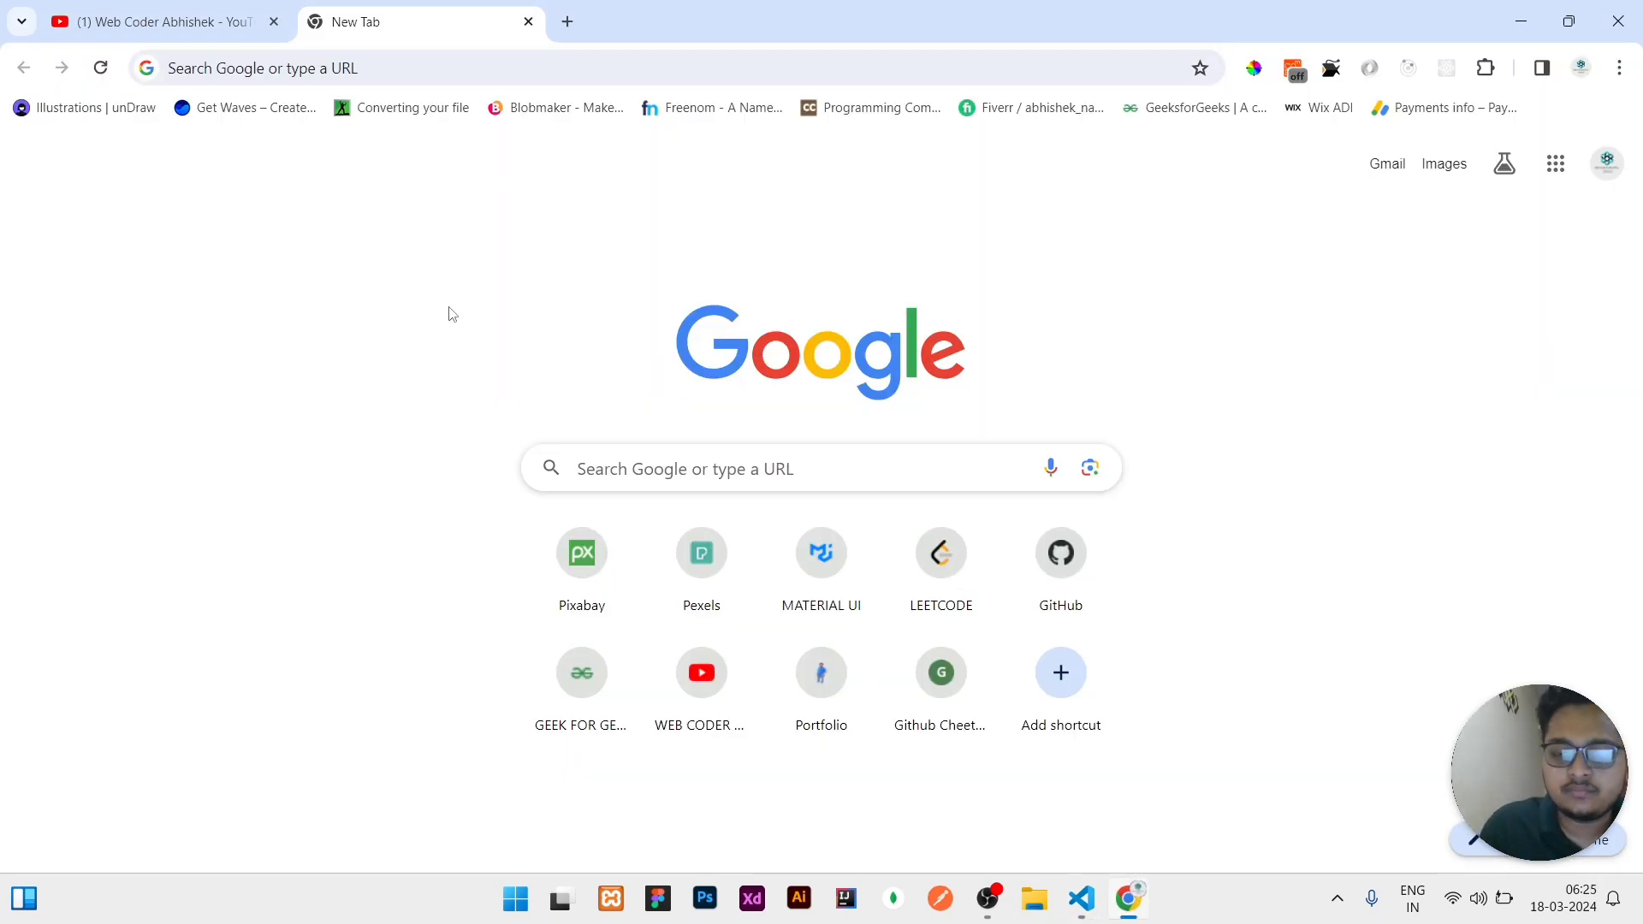
Start a new public GitHub repository named test on the New repository form
left_click(1060, 553)
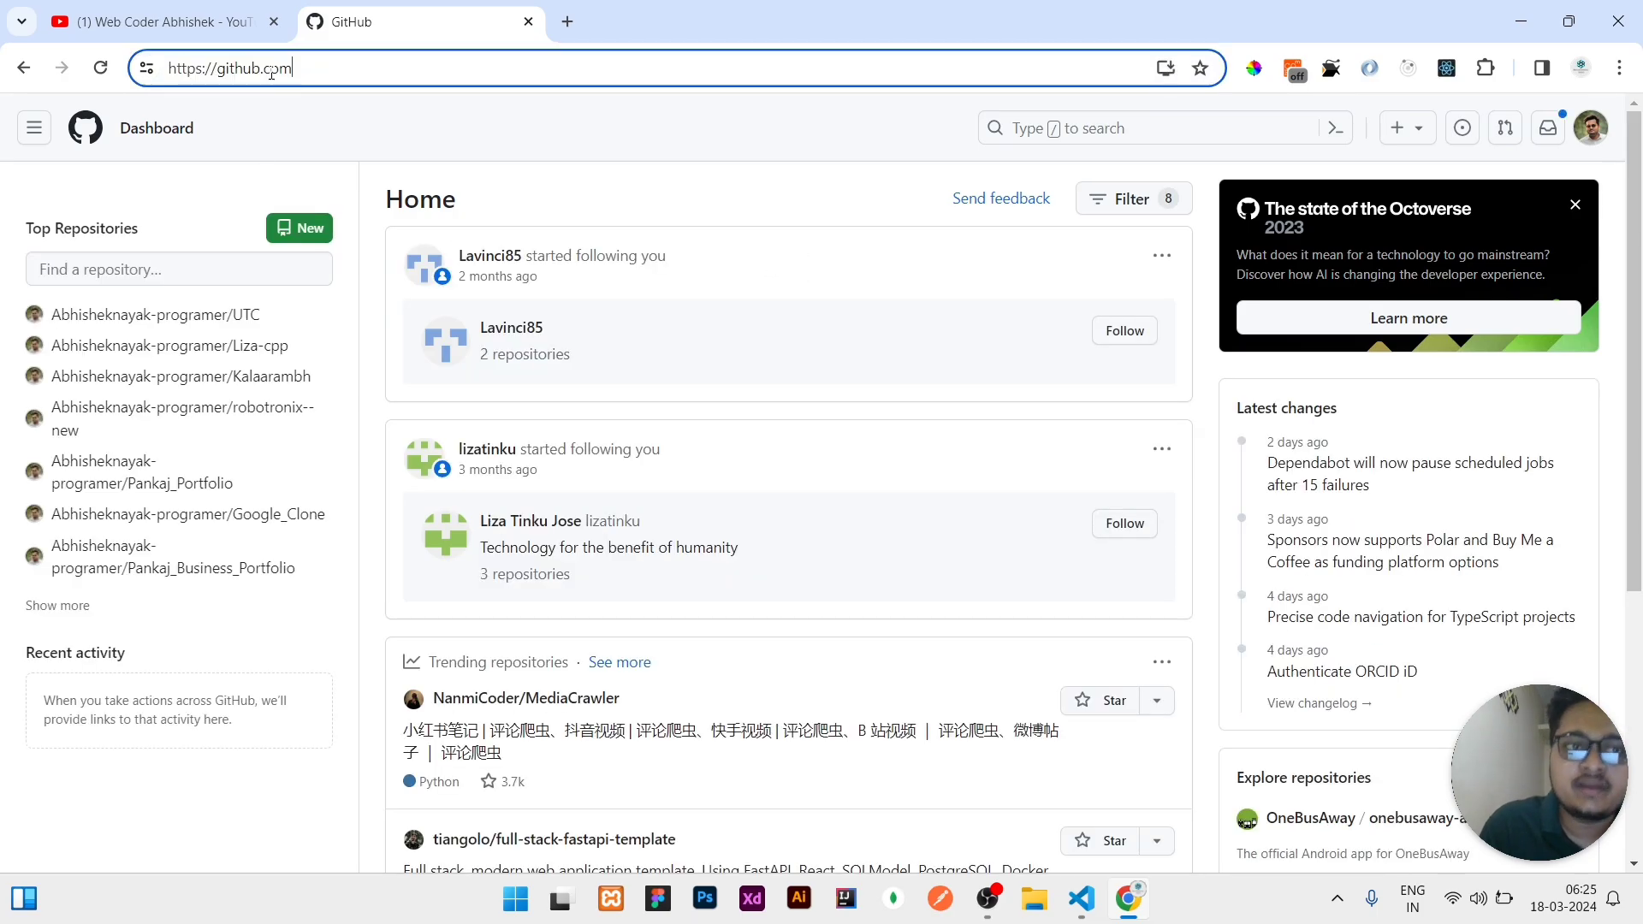
mouse_move(401, 280)
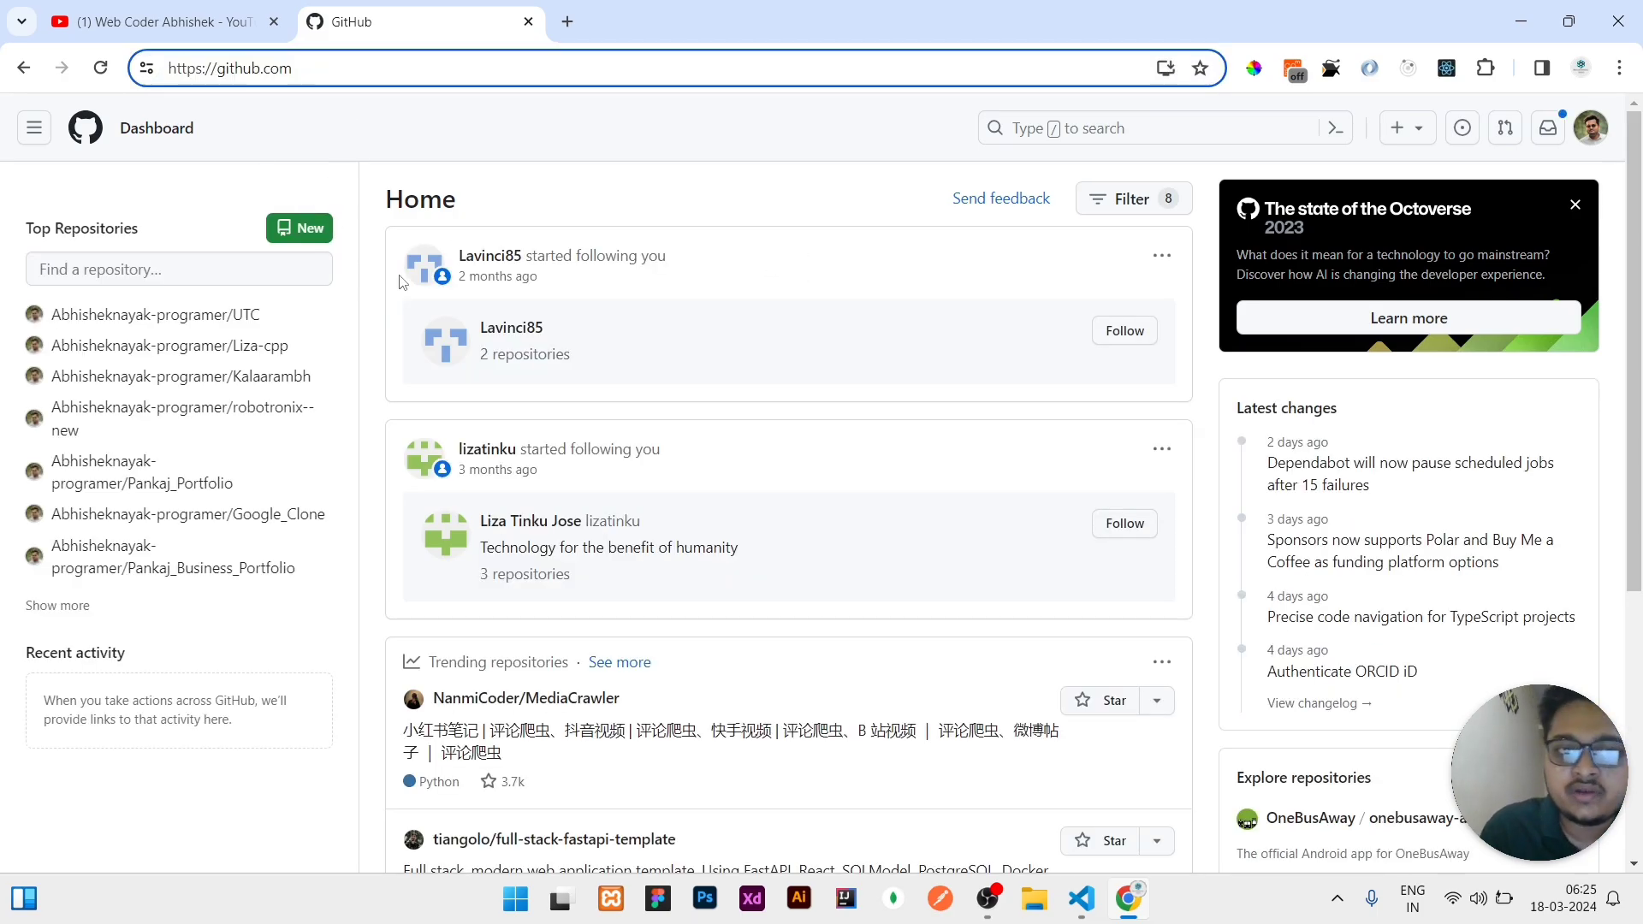
left_click(297, 228)
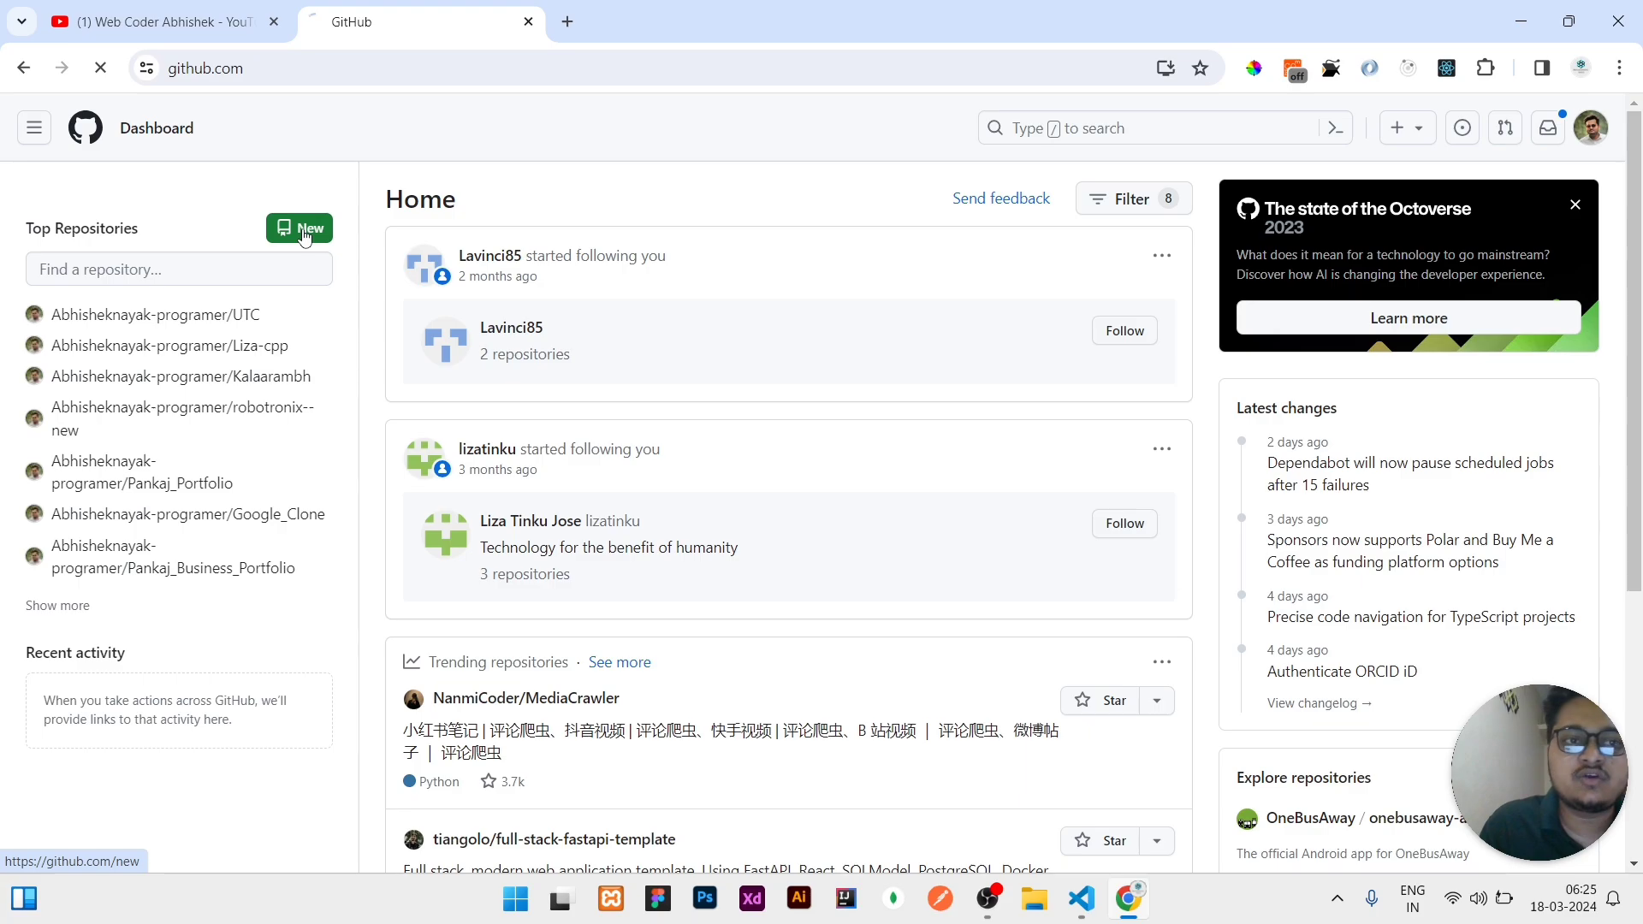
left_click(308, 228)
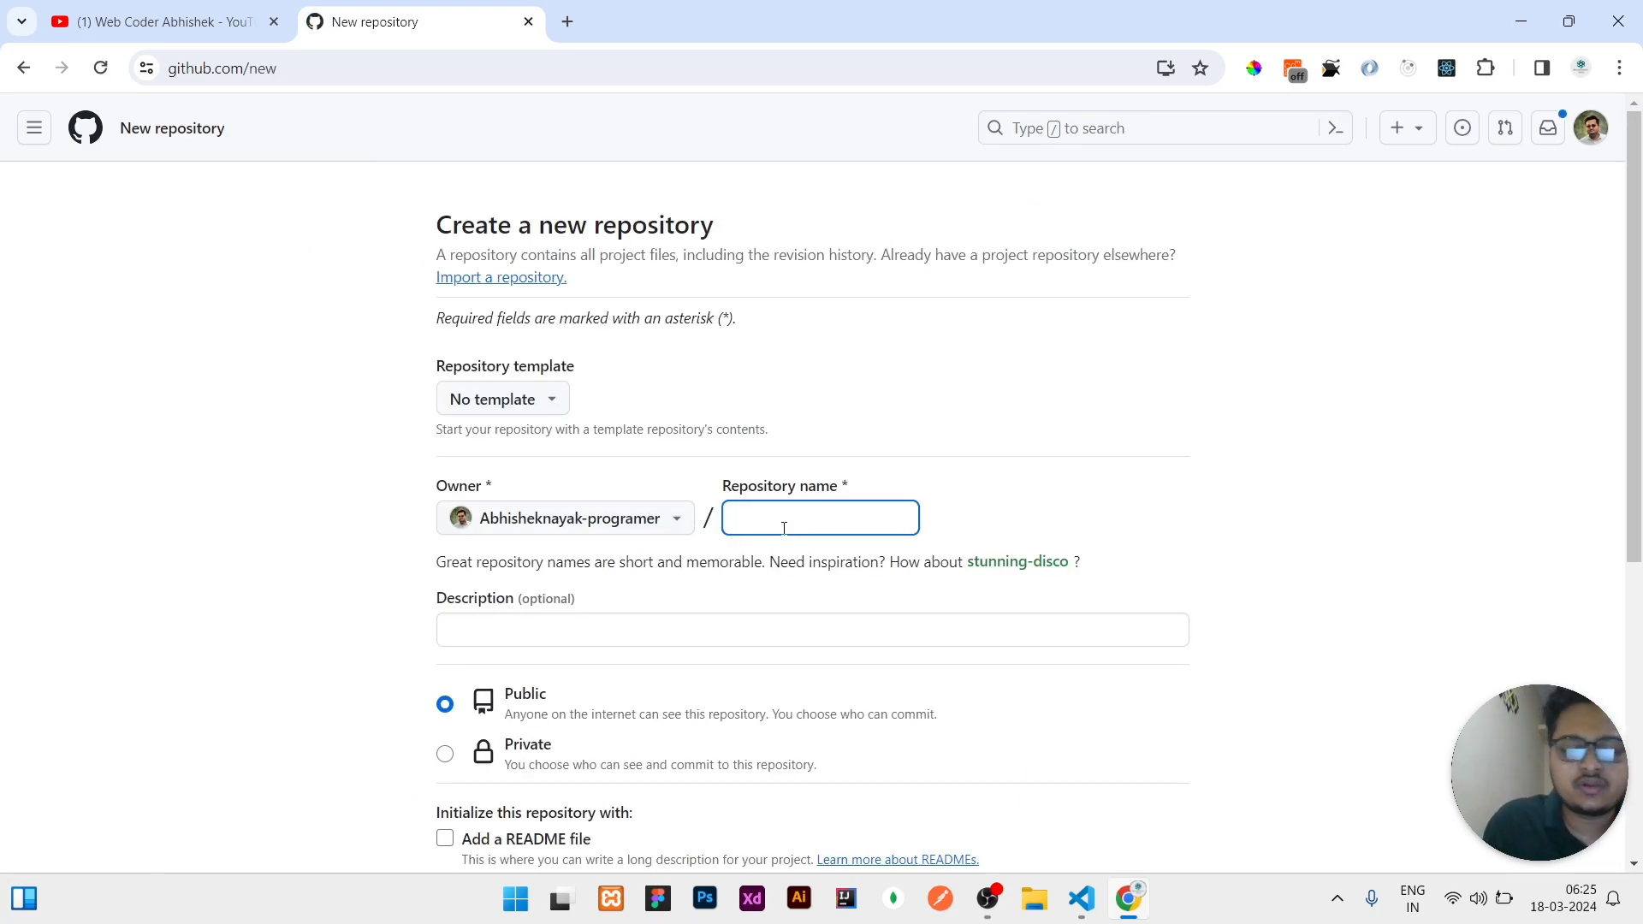
type("test")
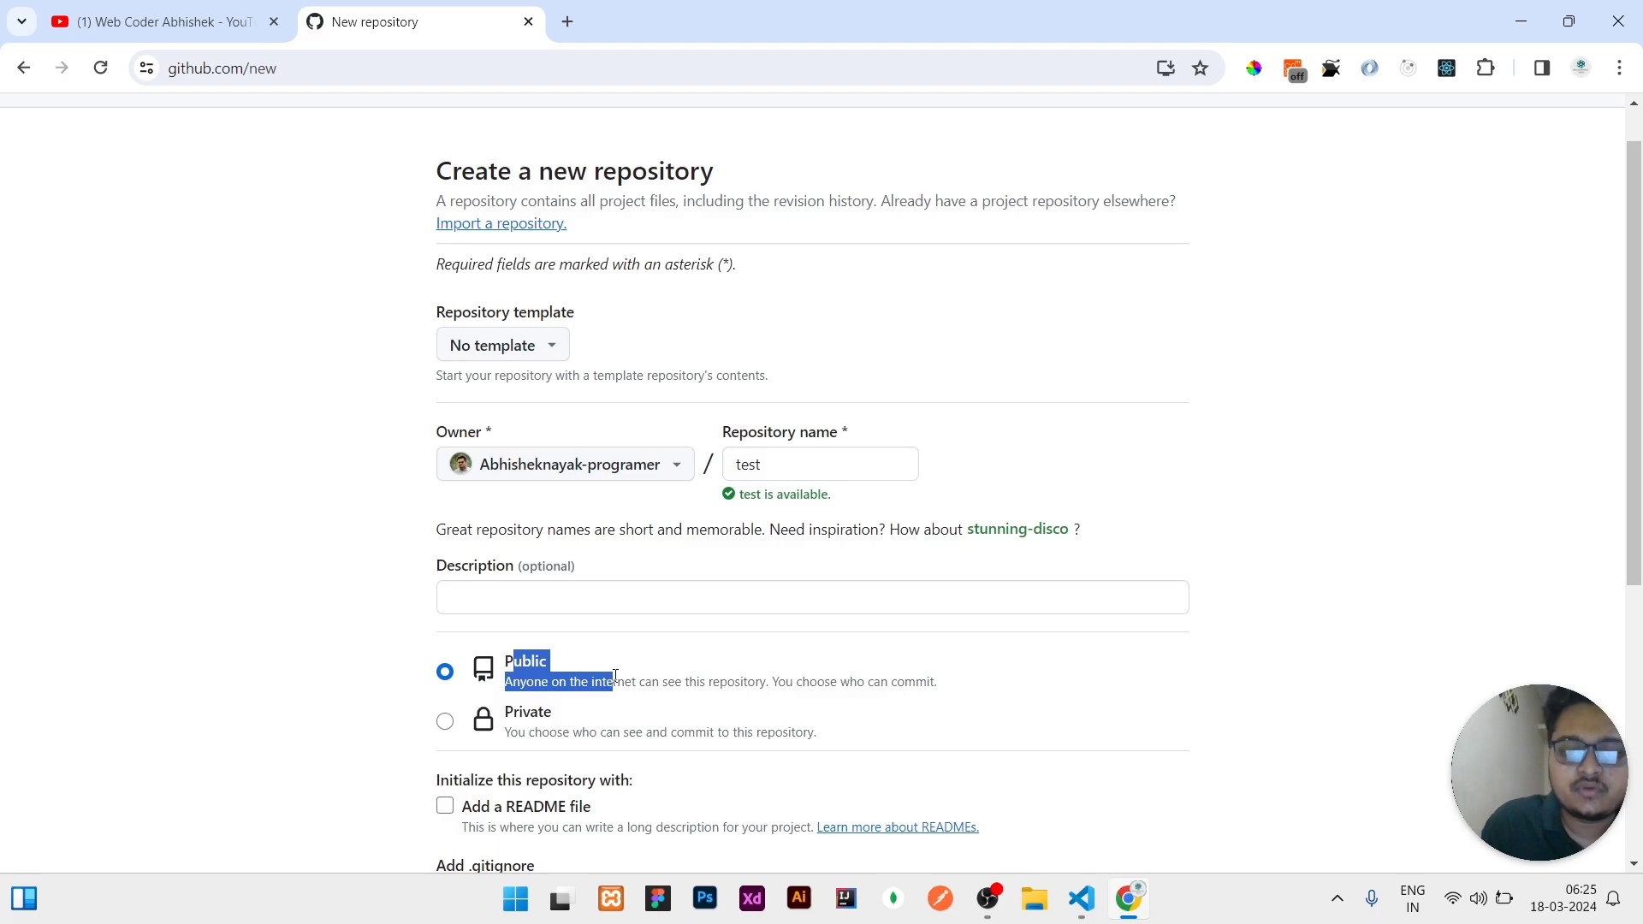
scroll("down", 3)
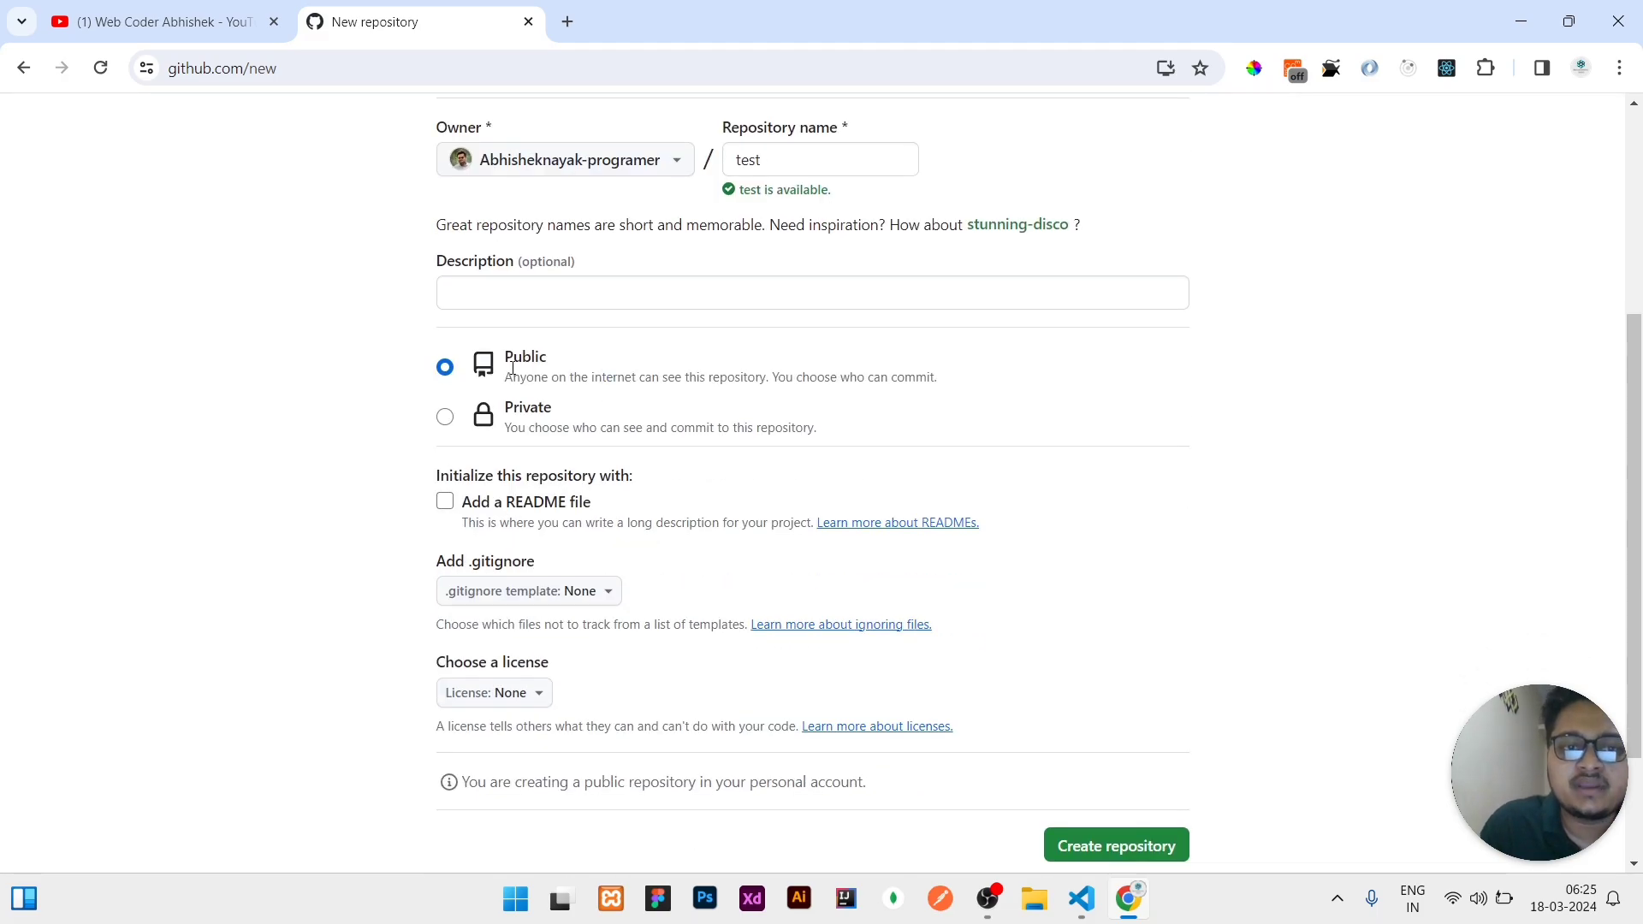
Create the test repository, copy its git remote add origin line and return to the editor
left_click(1114, 845)
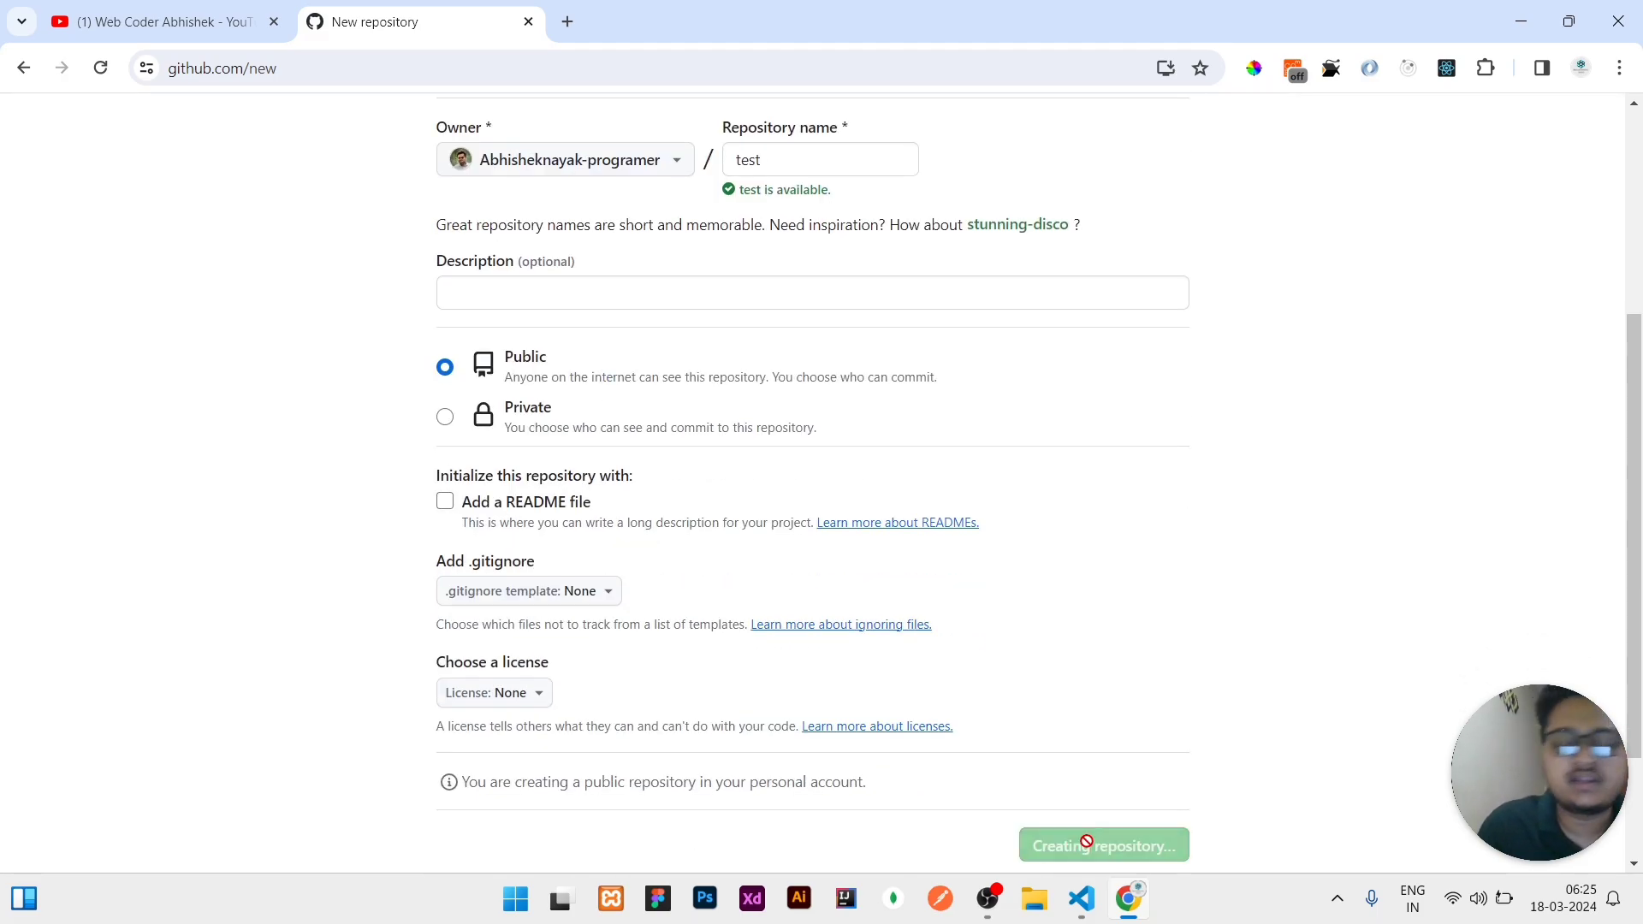
left_click(1100, 844)
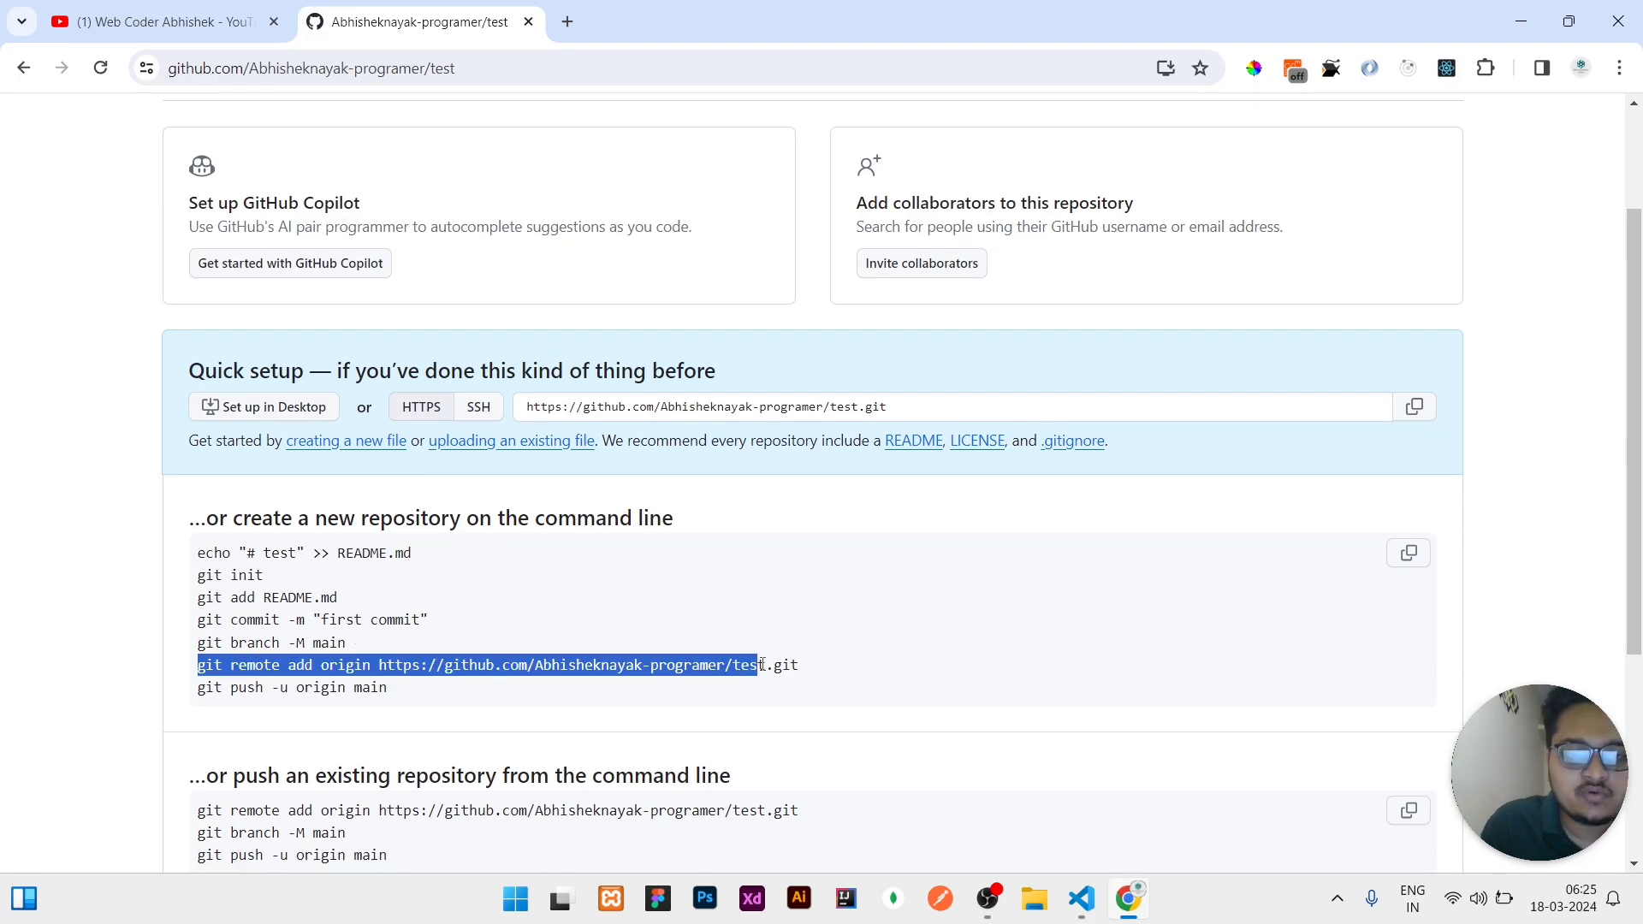
left_click(1080, 899)
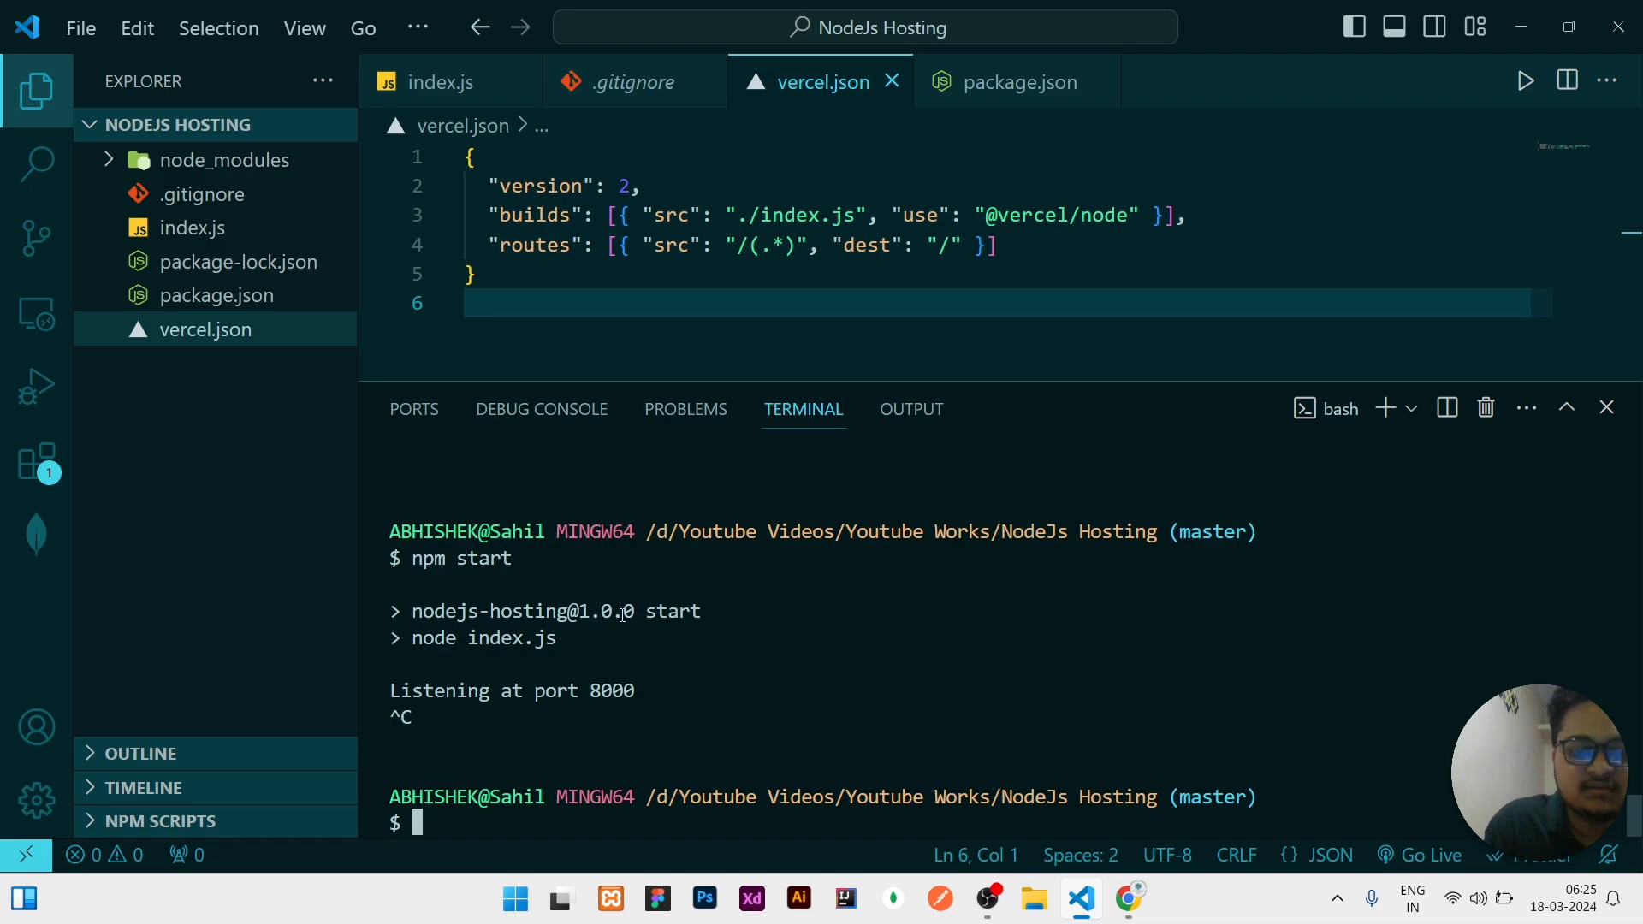
Run git init, commit as "Initial Commit", add origin Abhisheknayak-programer/test.git and push
type("git init")
type("git add .")
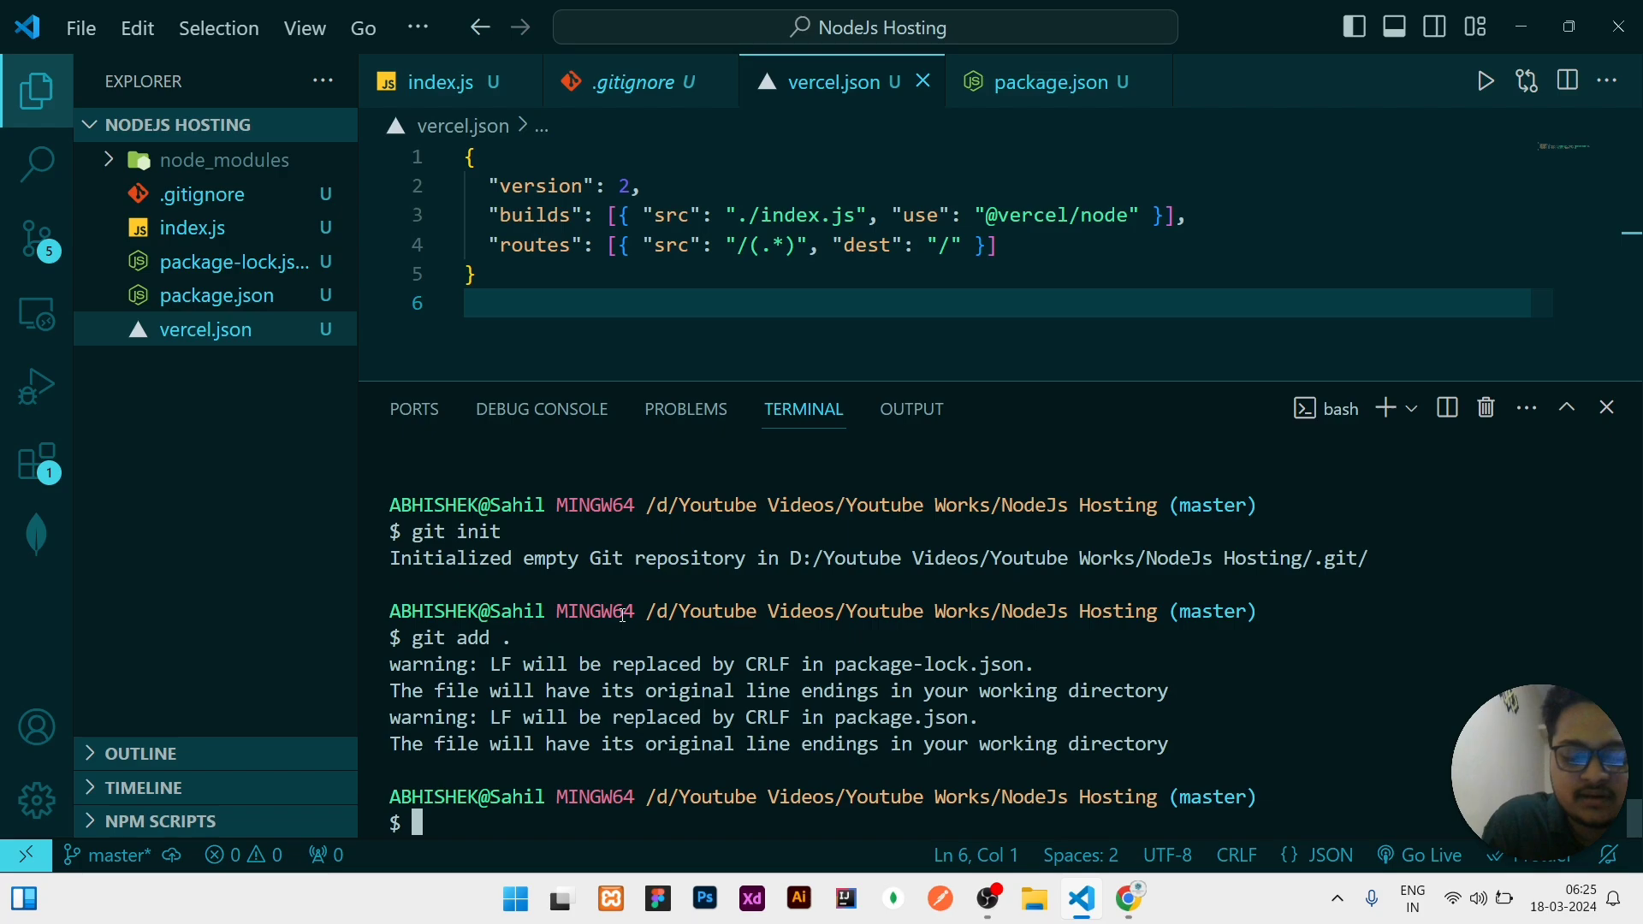
type("git commit -m \"")
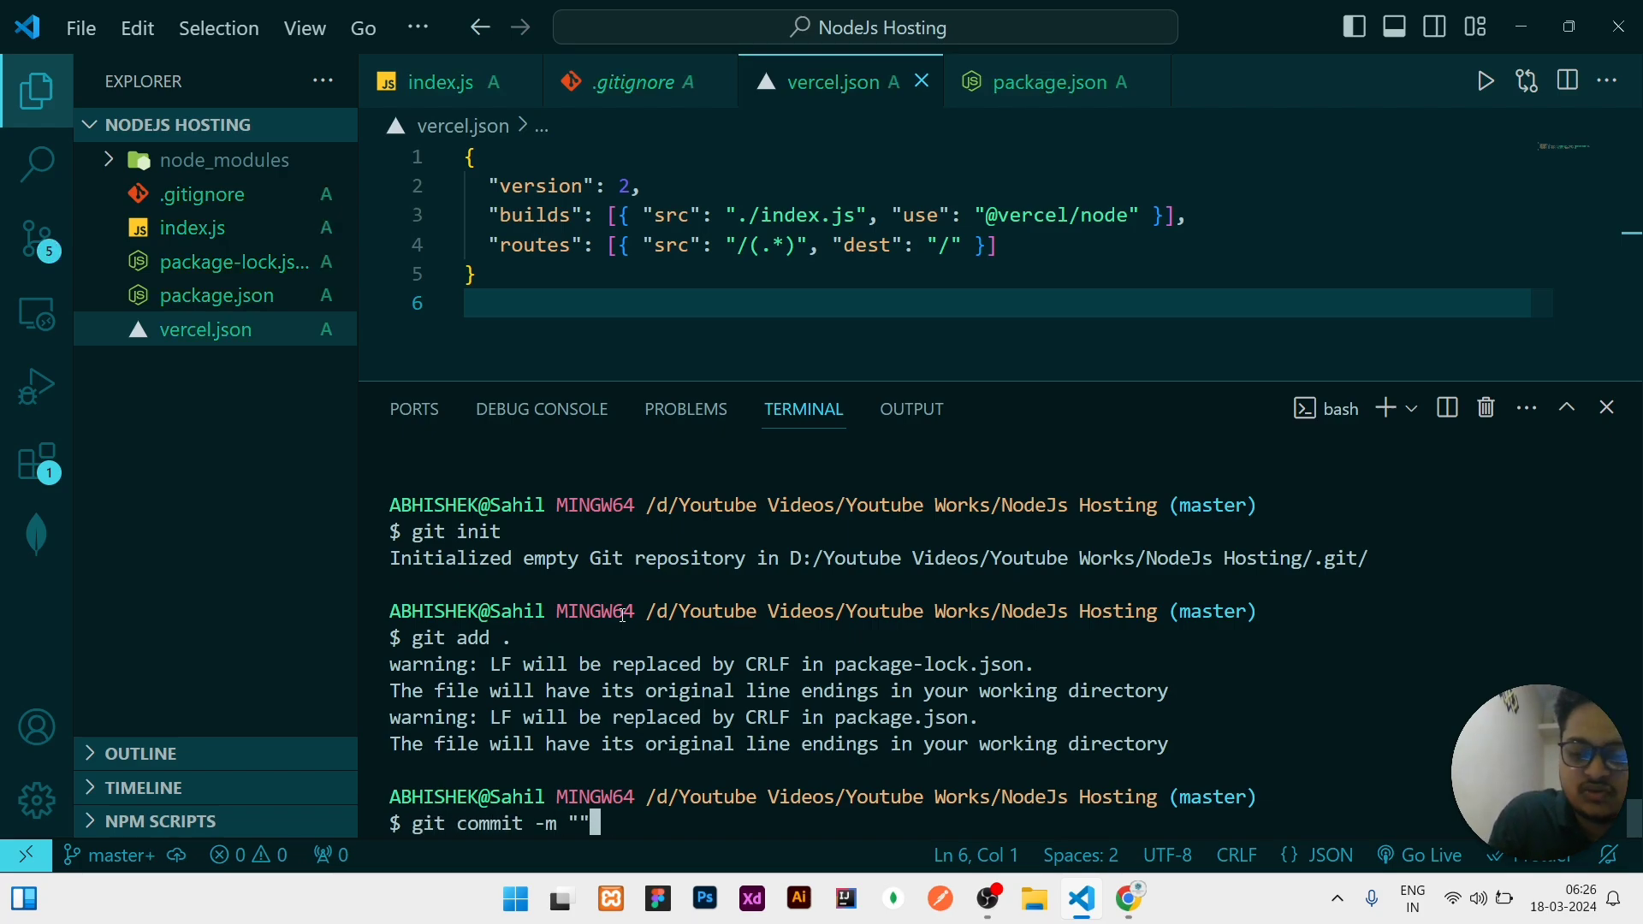
type("Initial Commit")
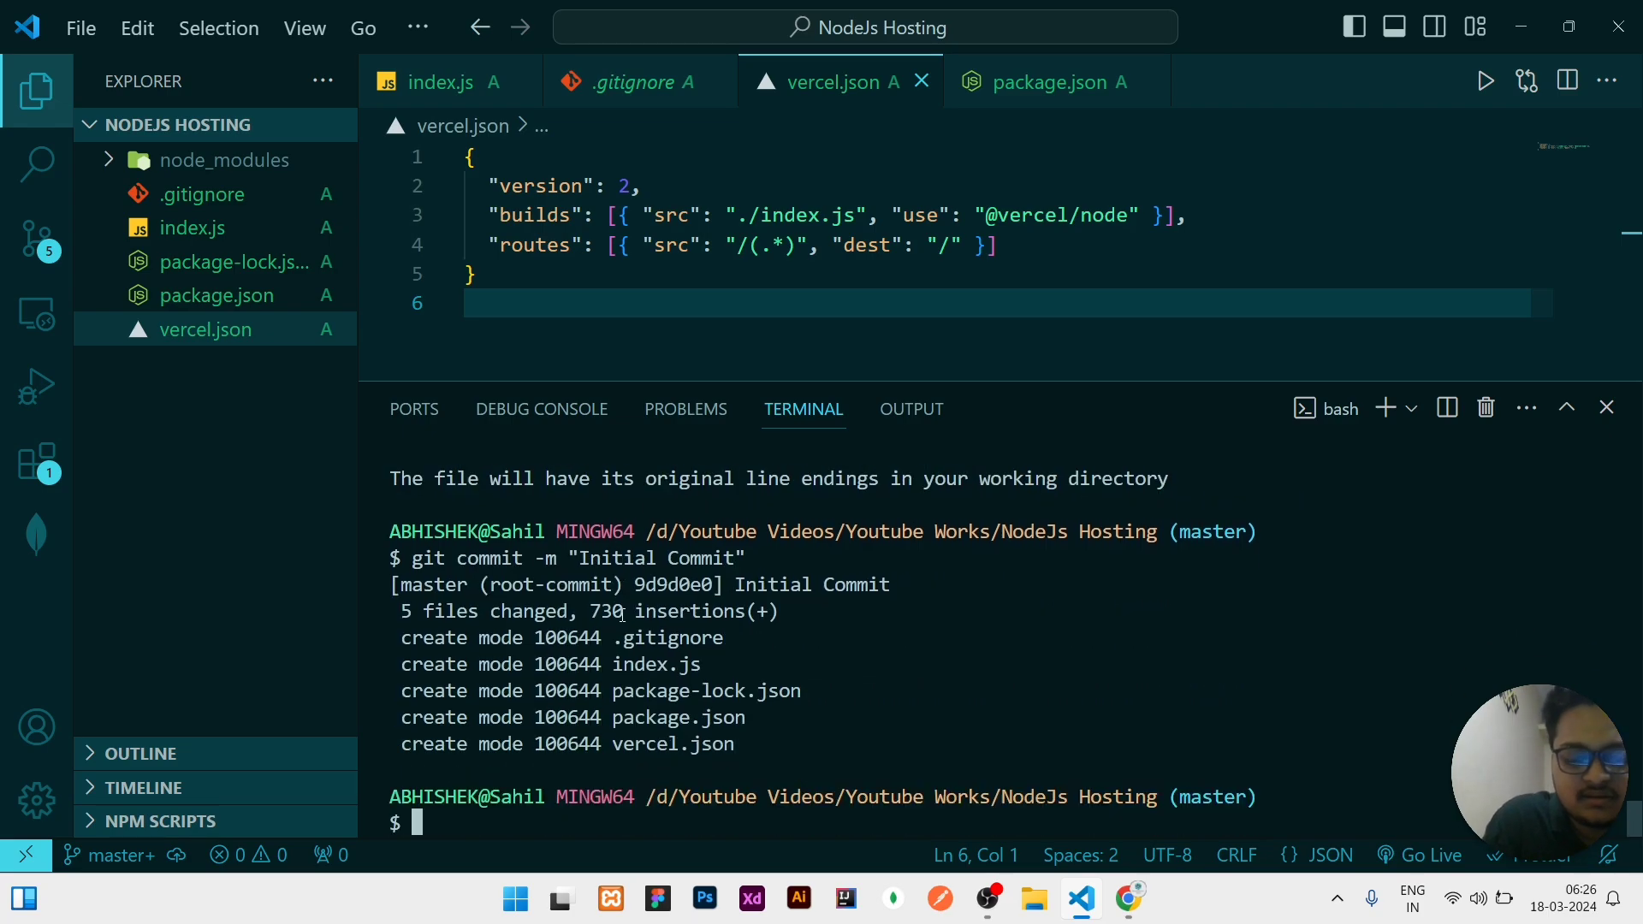
type("git remote add origin https://github.com/Abhisheknayak-programer/test.git")
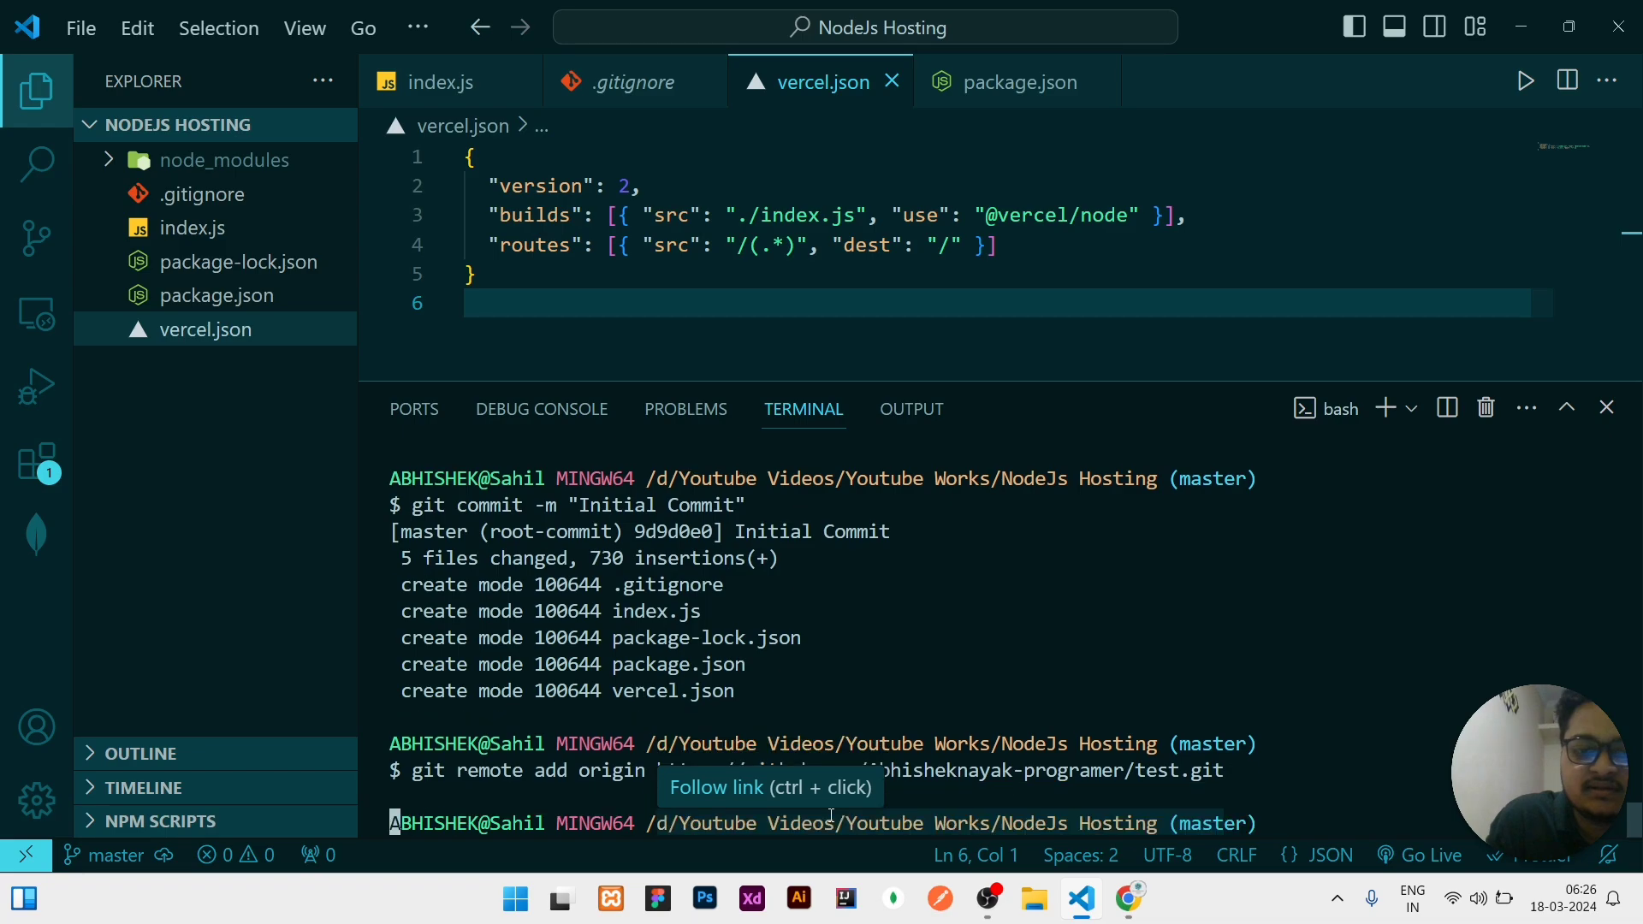
type("git pus")
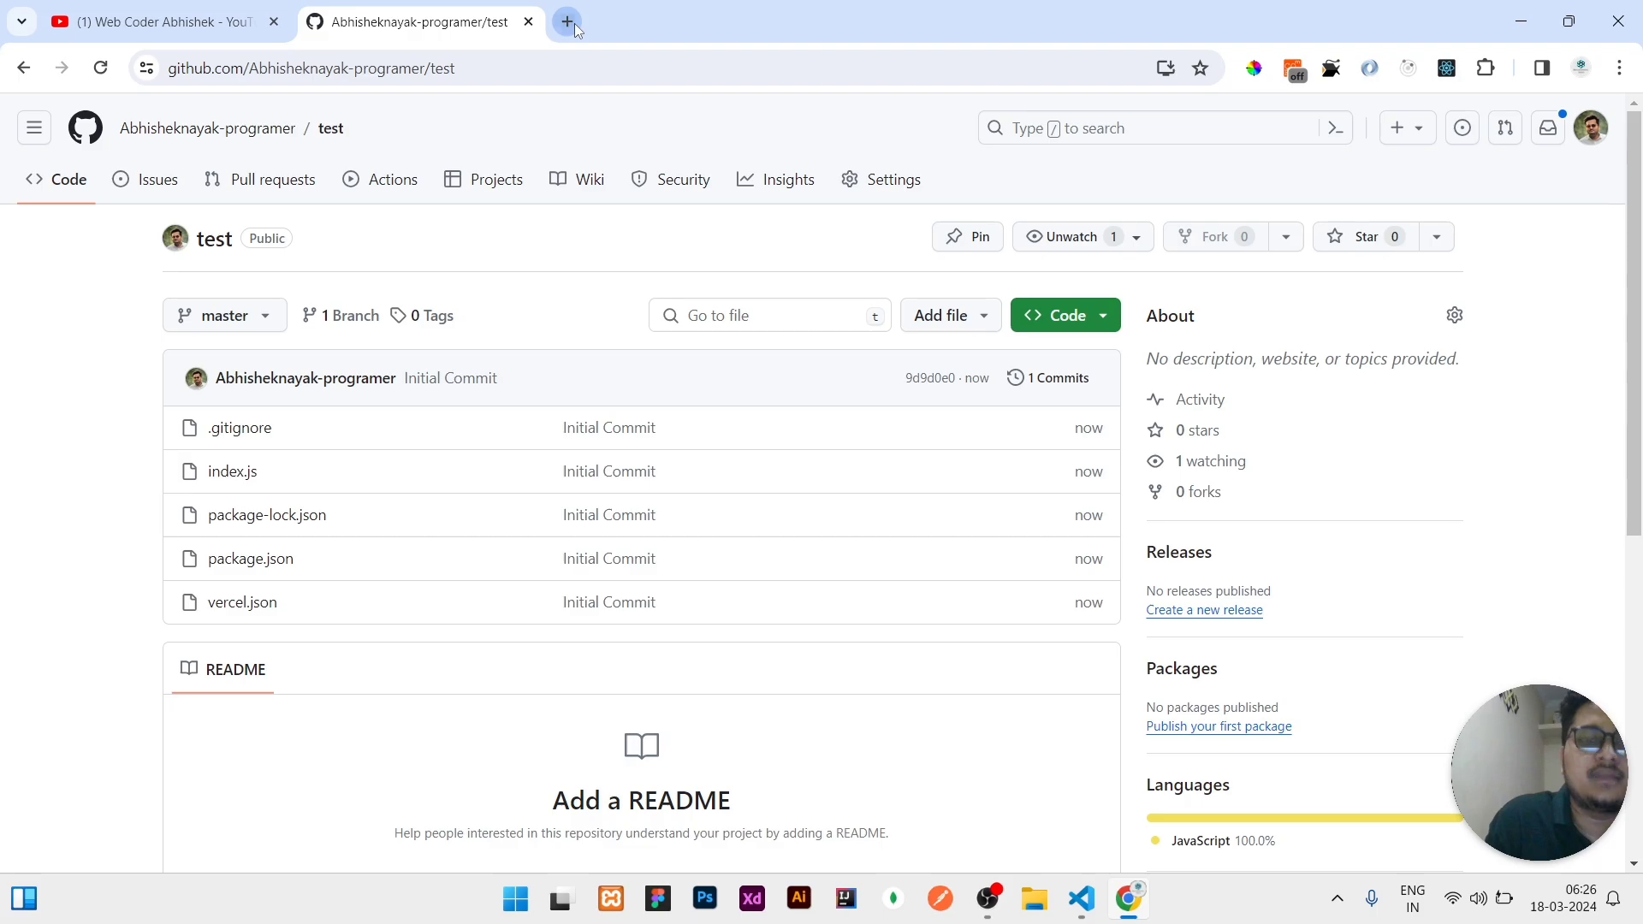
From the Vercel dashboard choose Add New > Project to reach the Import Git Repository list
left_click(567, 21)
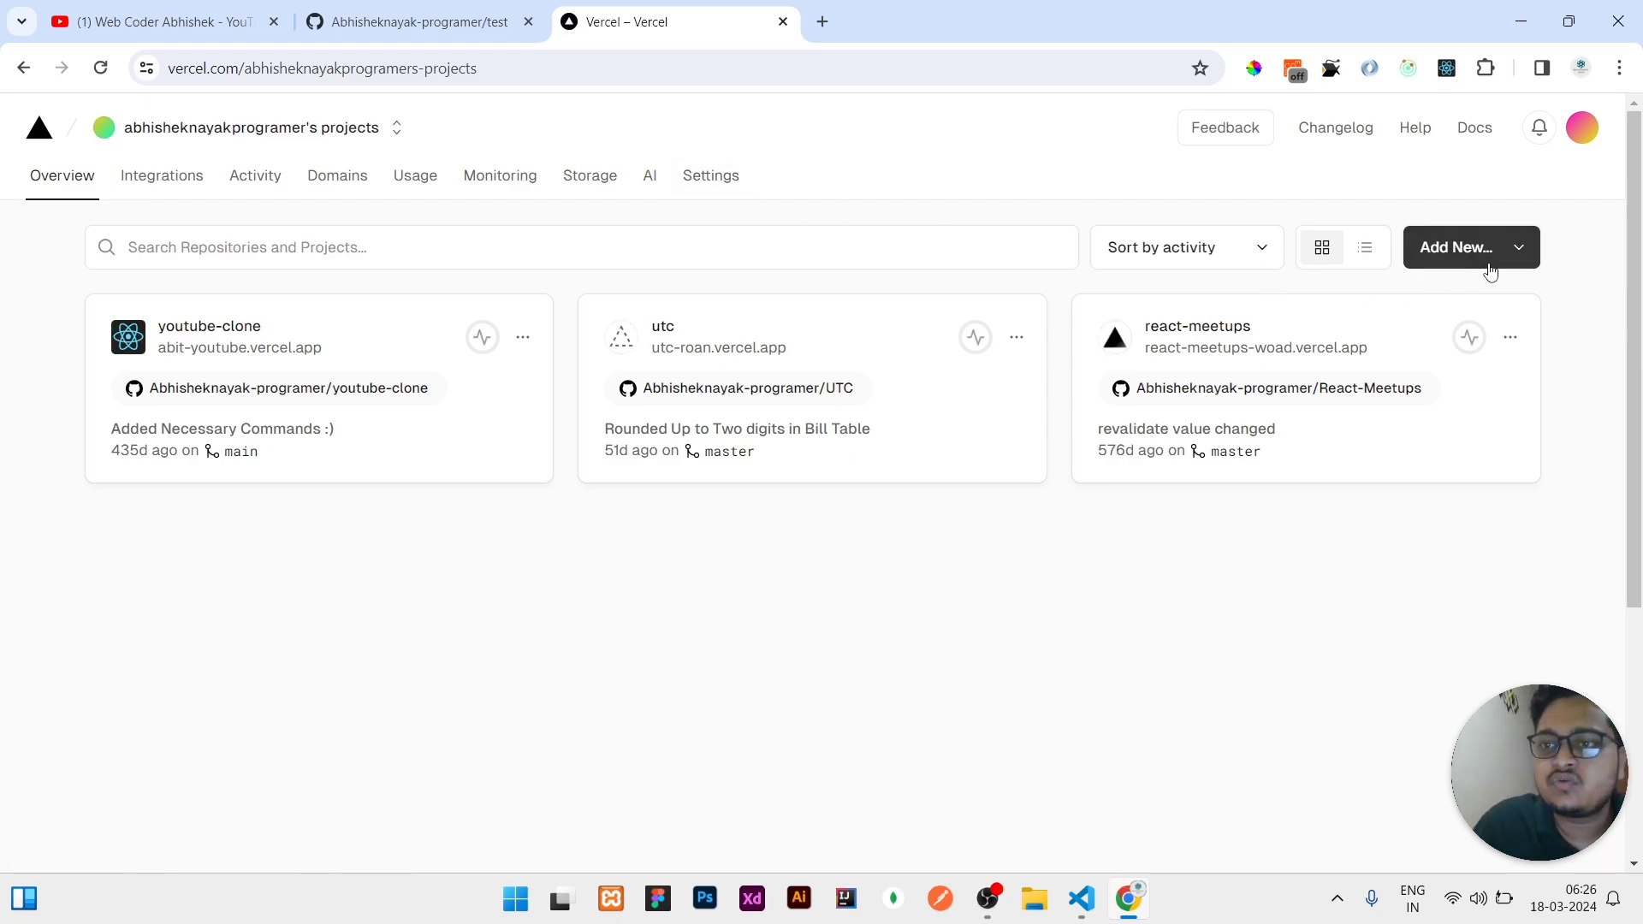
left_click(1455, 246)
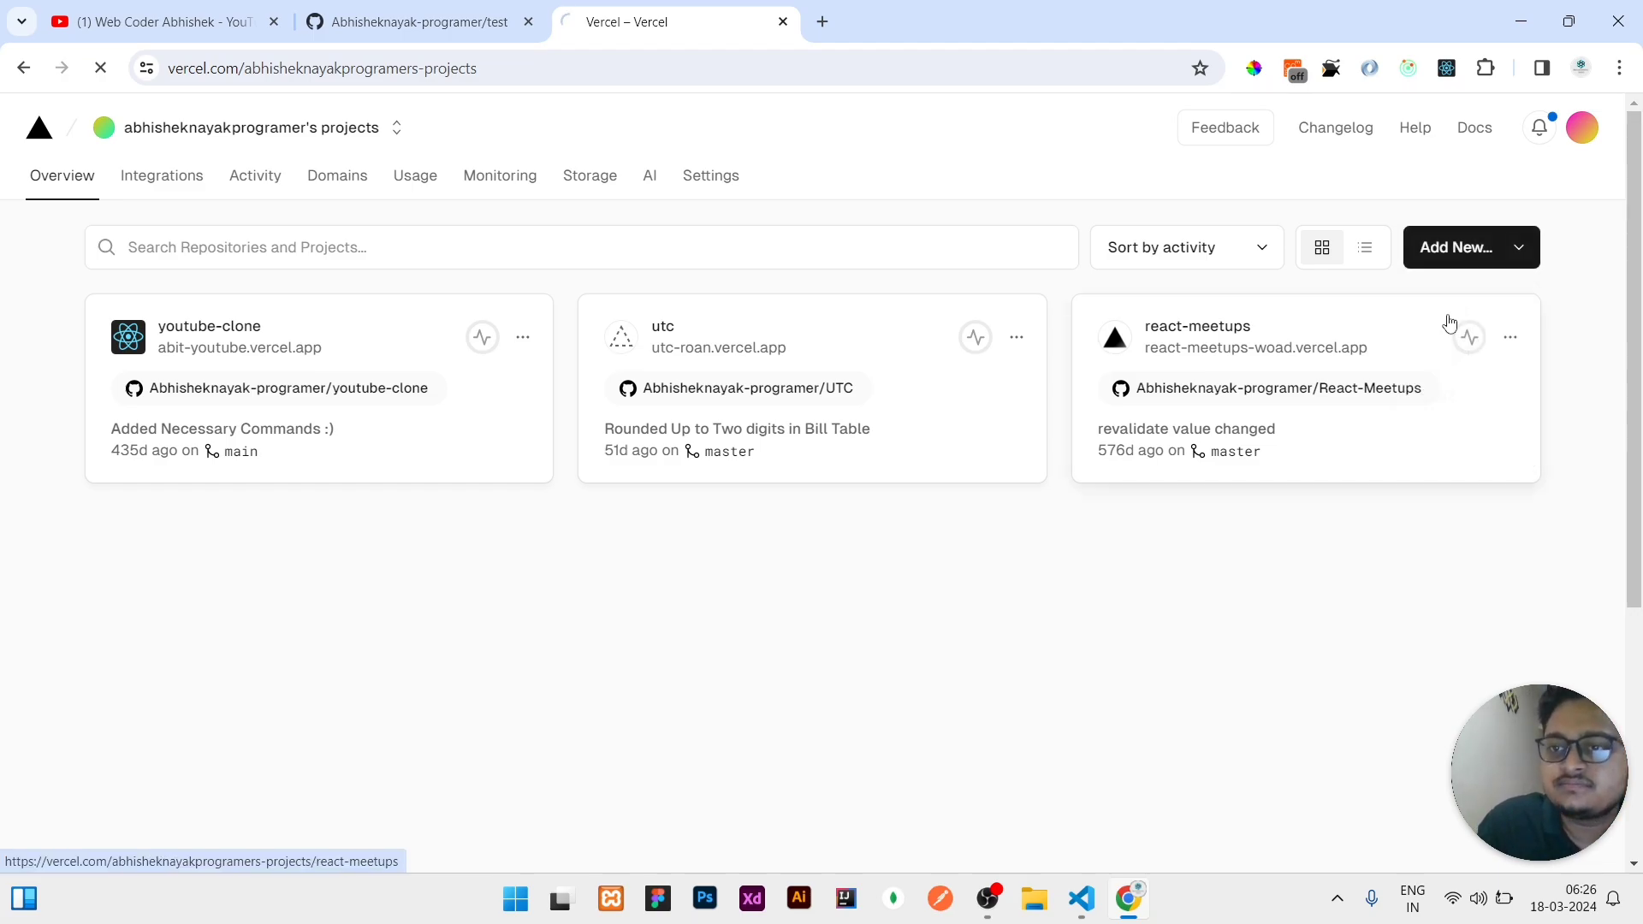
left_click(1457, 246)
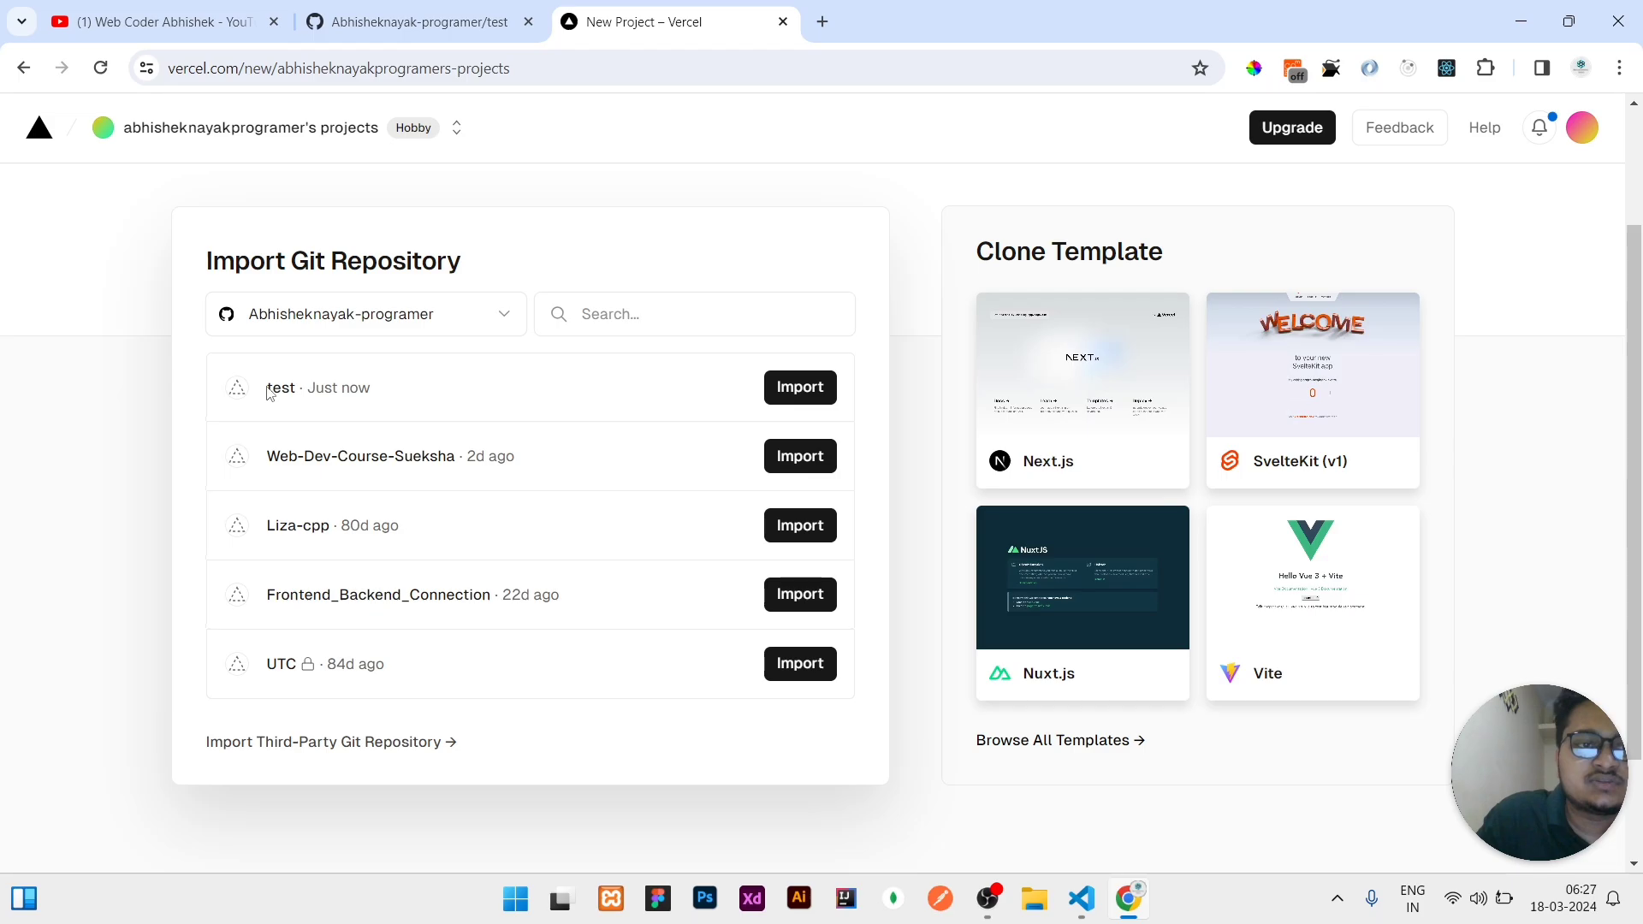
left_click(417, 21)
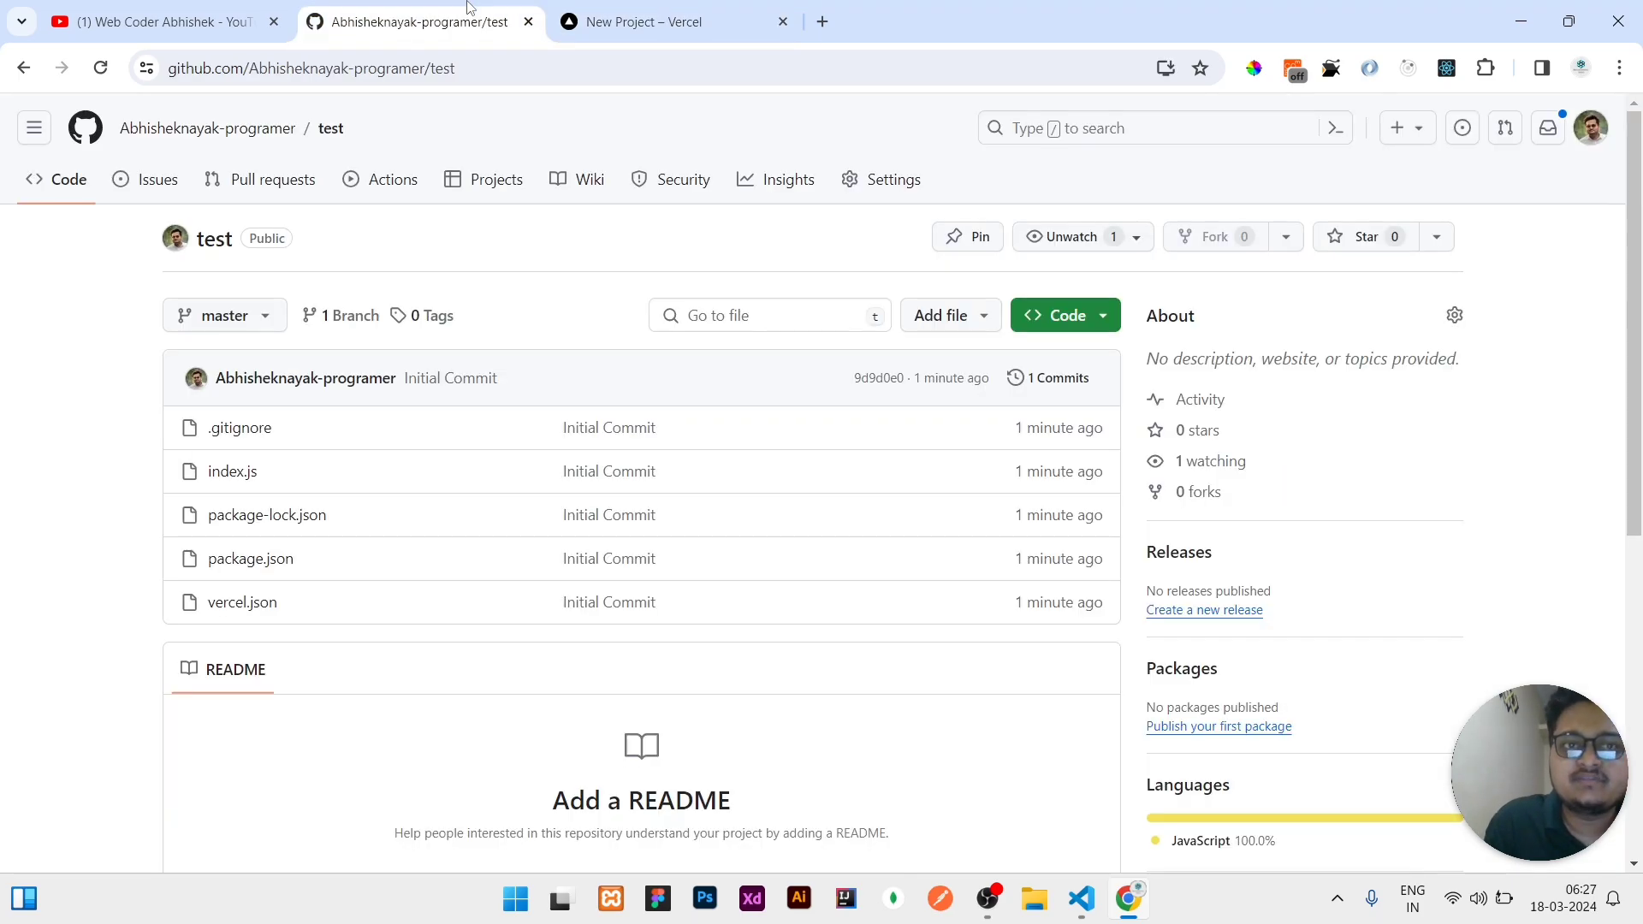
left_click(674, 20)
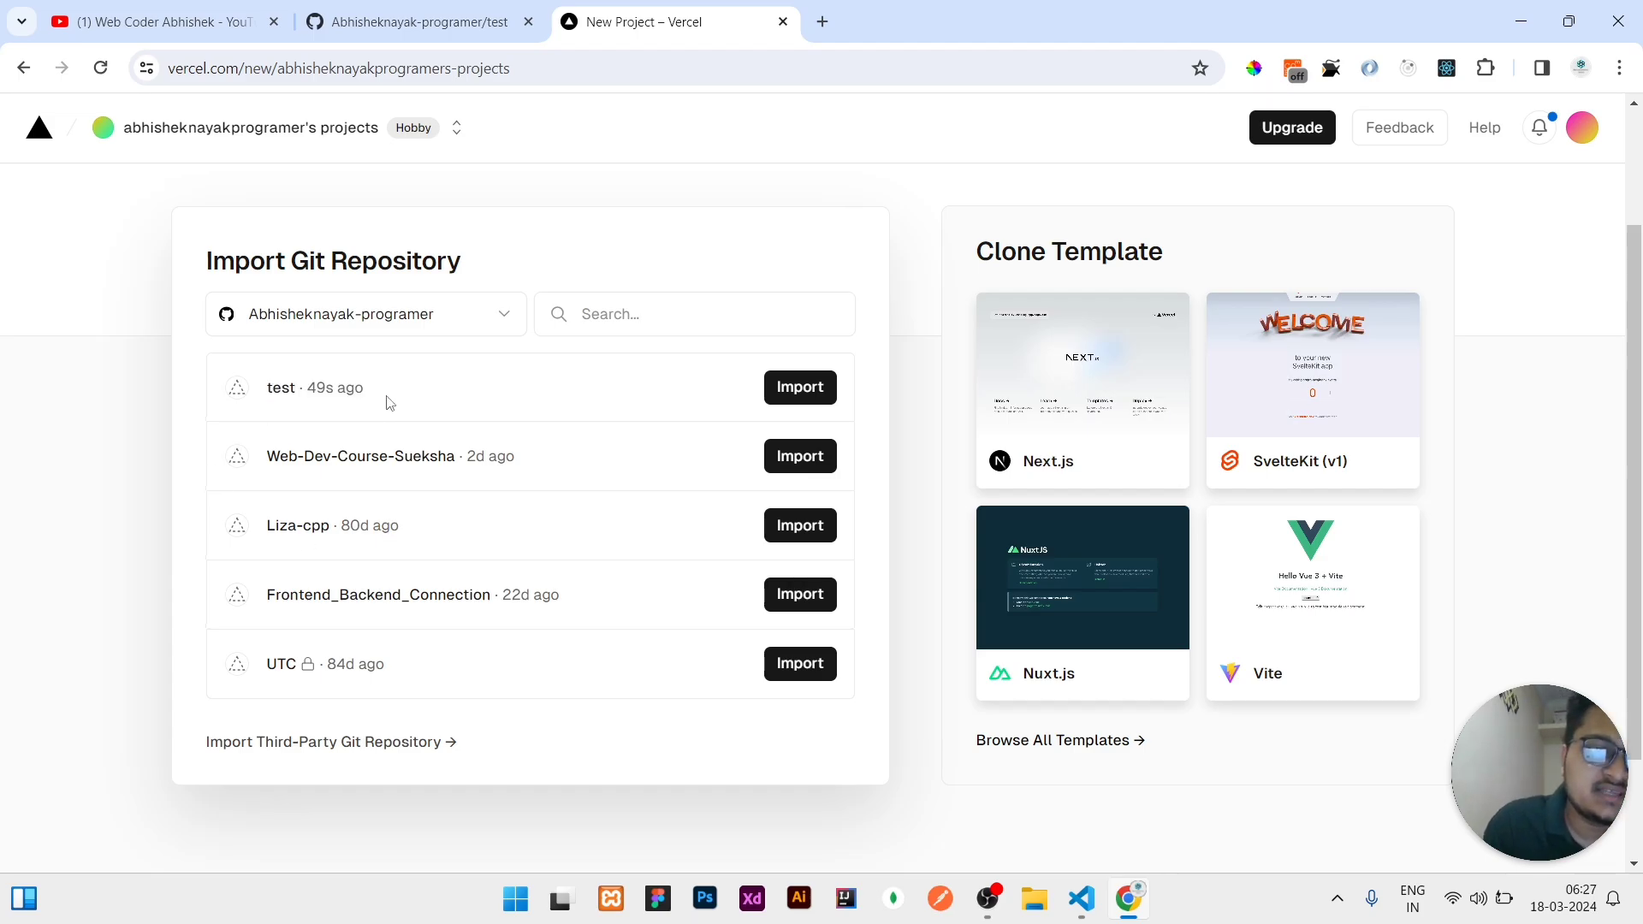
mouse_move(800, 386)
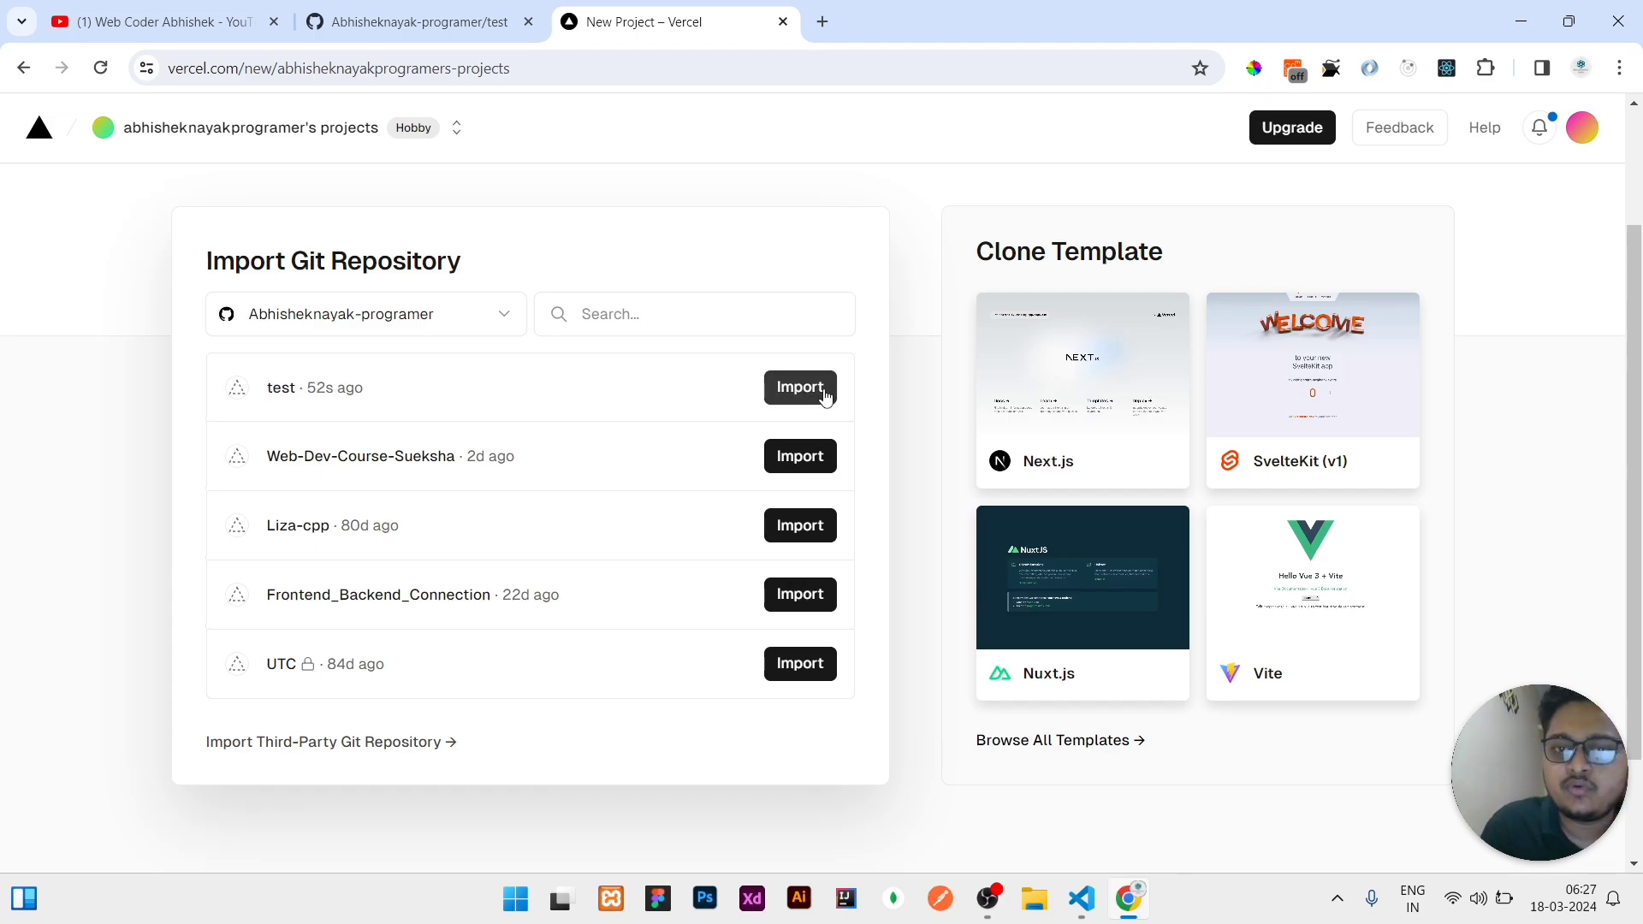
Import the test repository, collapse Environment Variables and deploy it as a new project
left_click(799, 386)
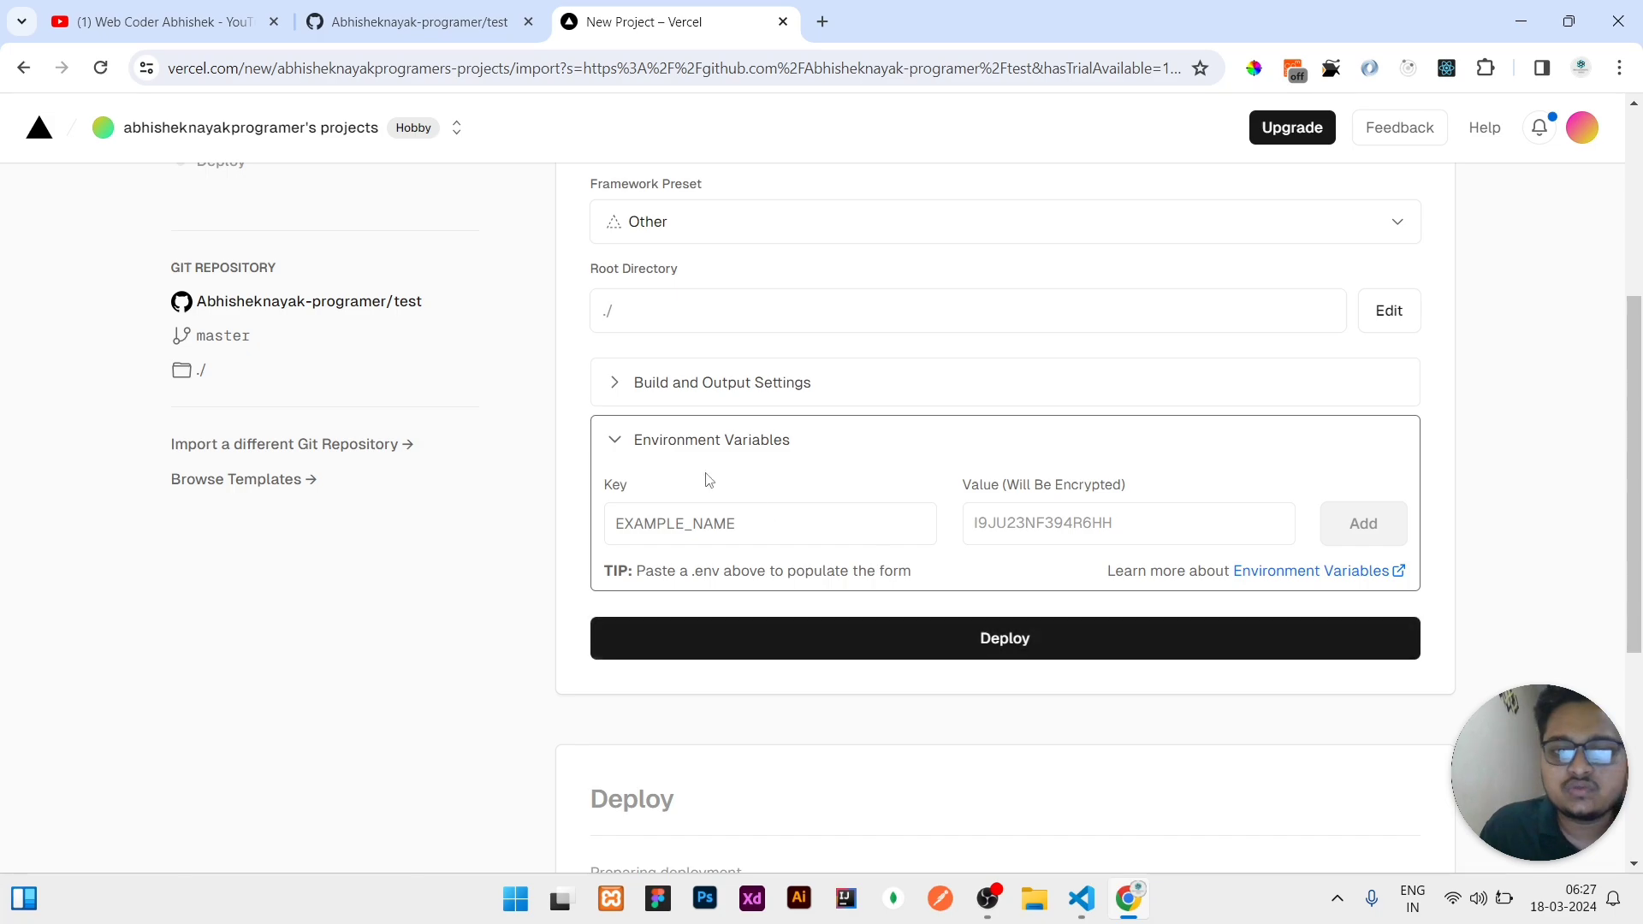
left_click(769, 523)
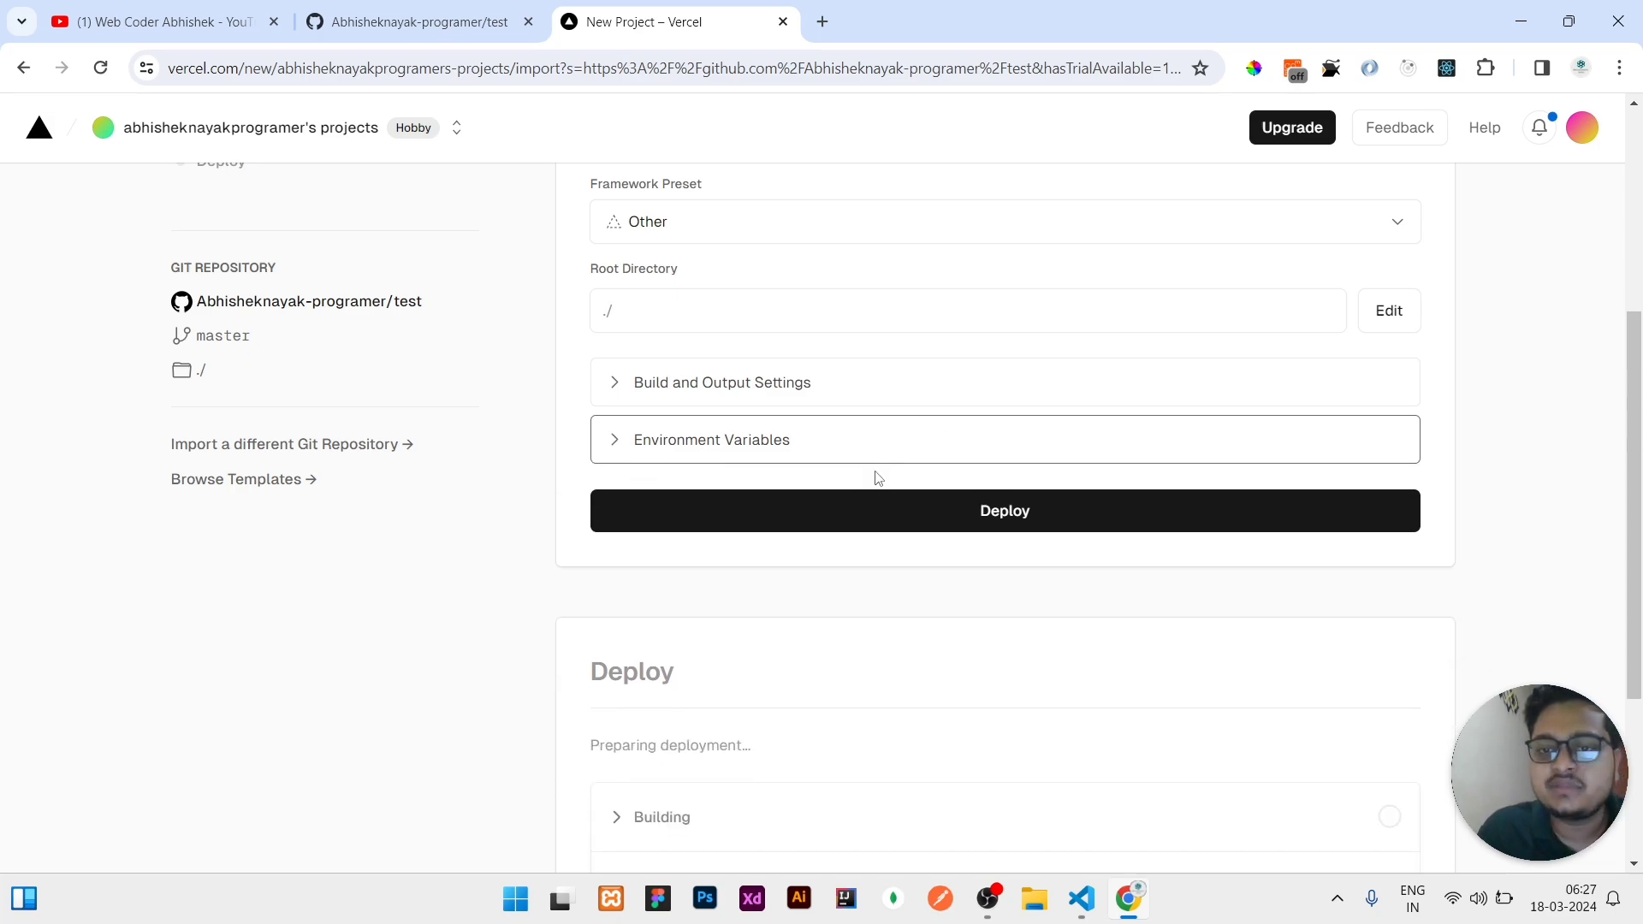
left_click(1003, 510)
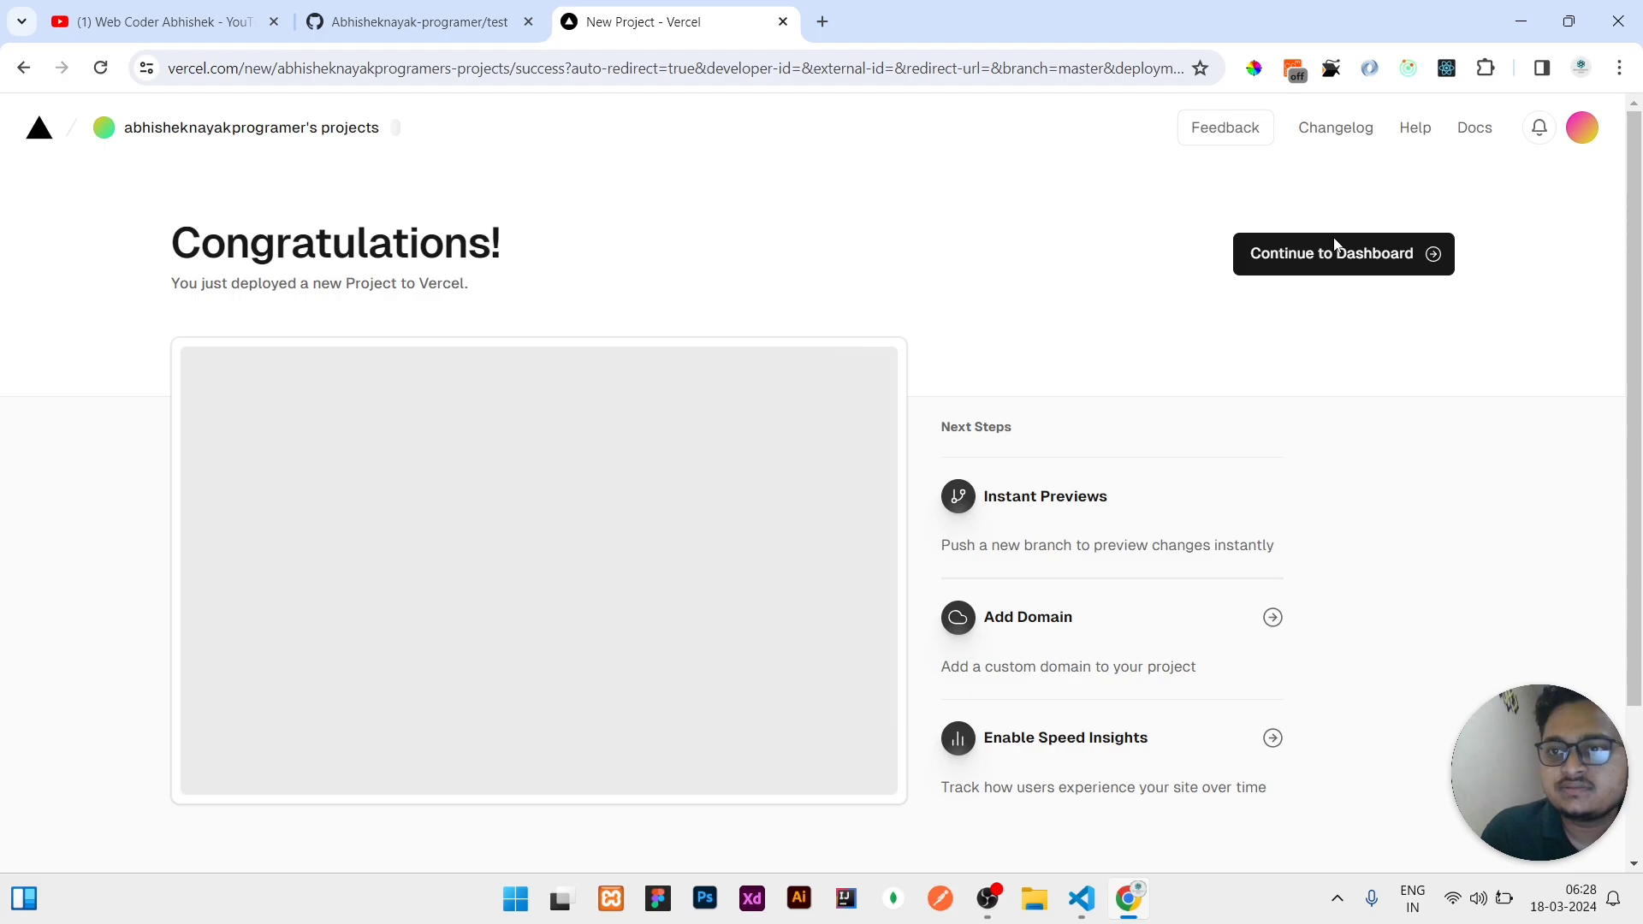
Continue to the dashboard and visit the live vercel.app site showing 'Hello from the server!'
left_click(1341, 253)
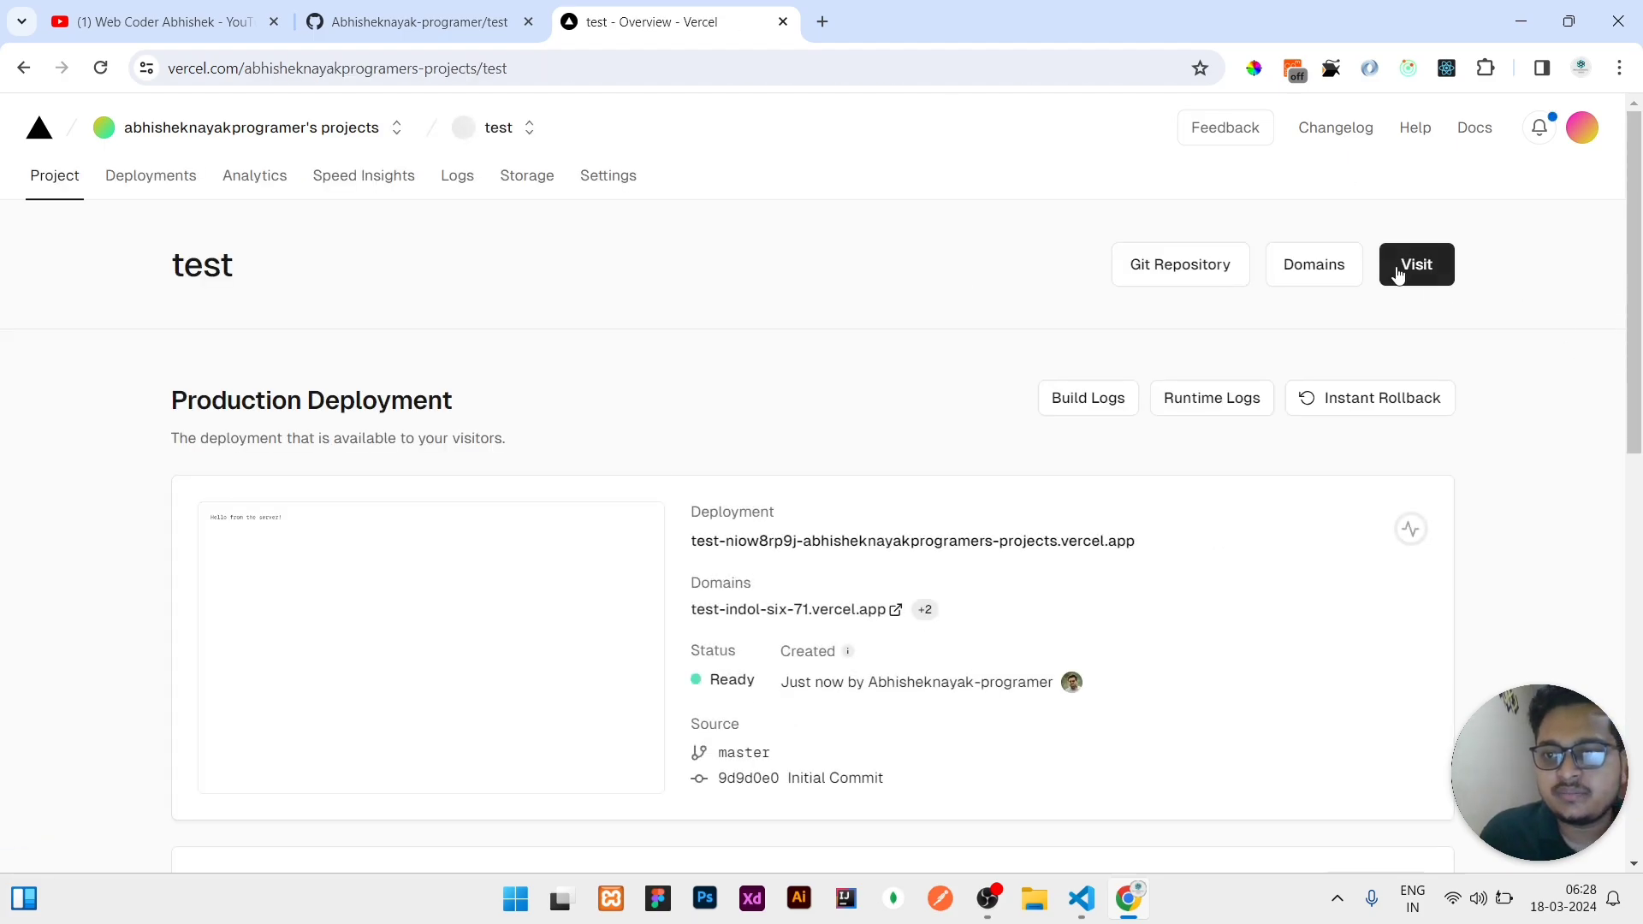
left_click(1415, 263)
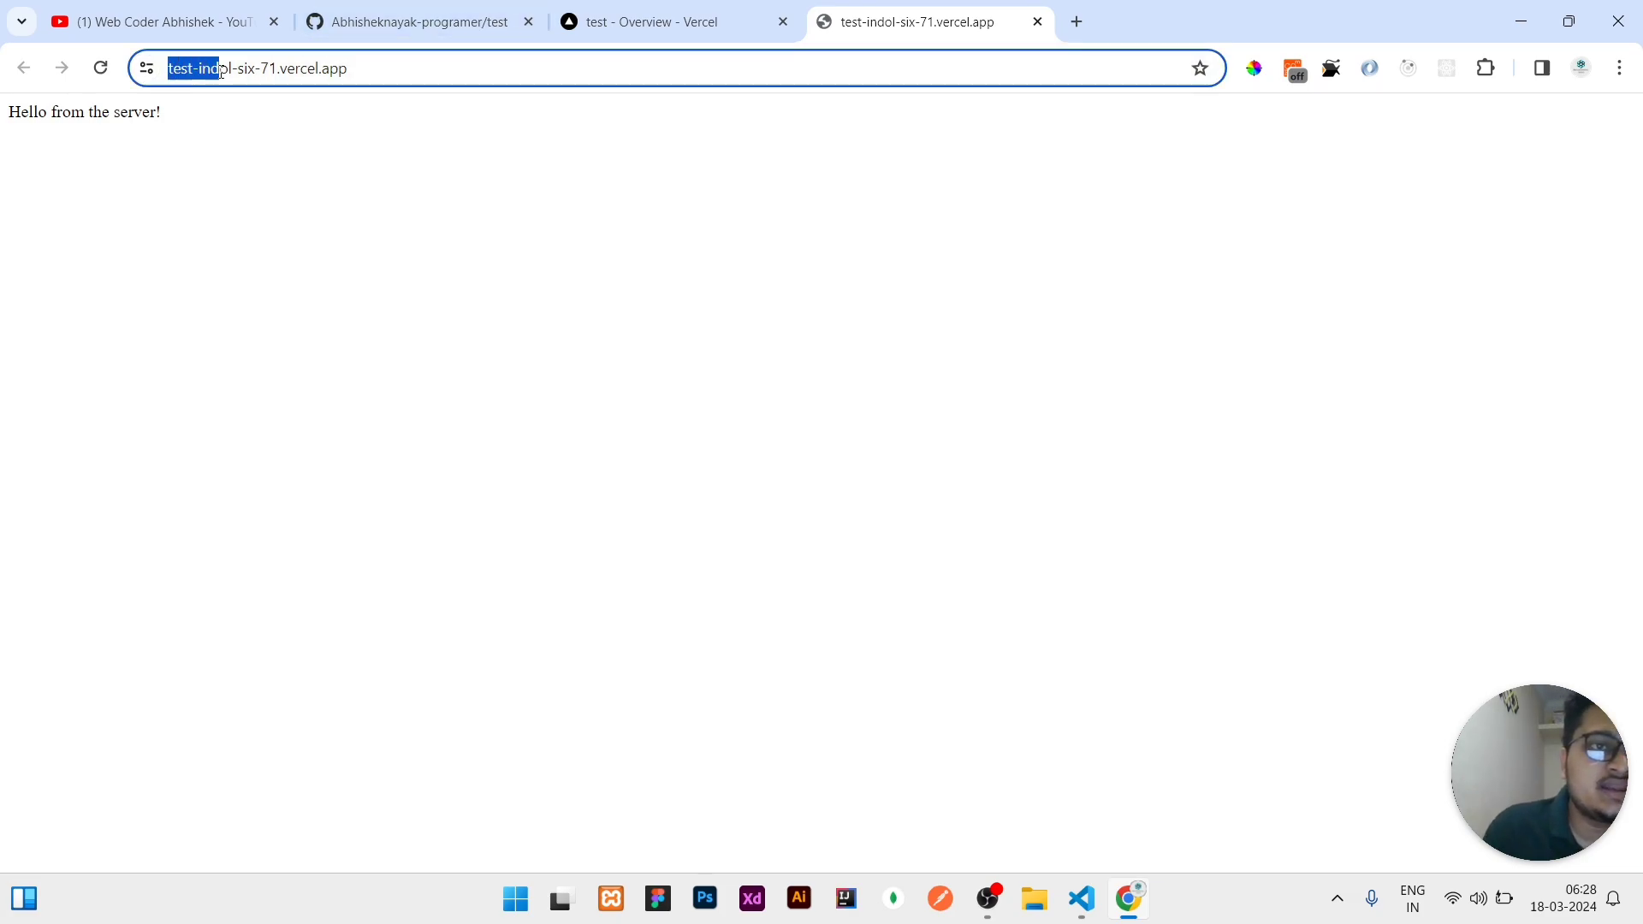
double_click(309, 137)
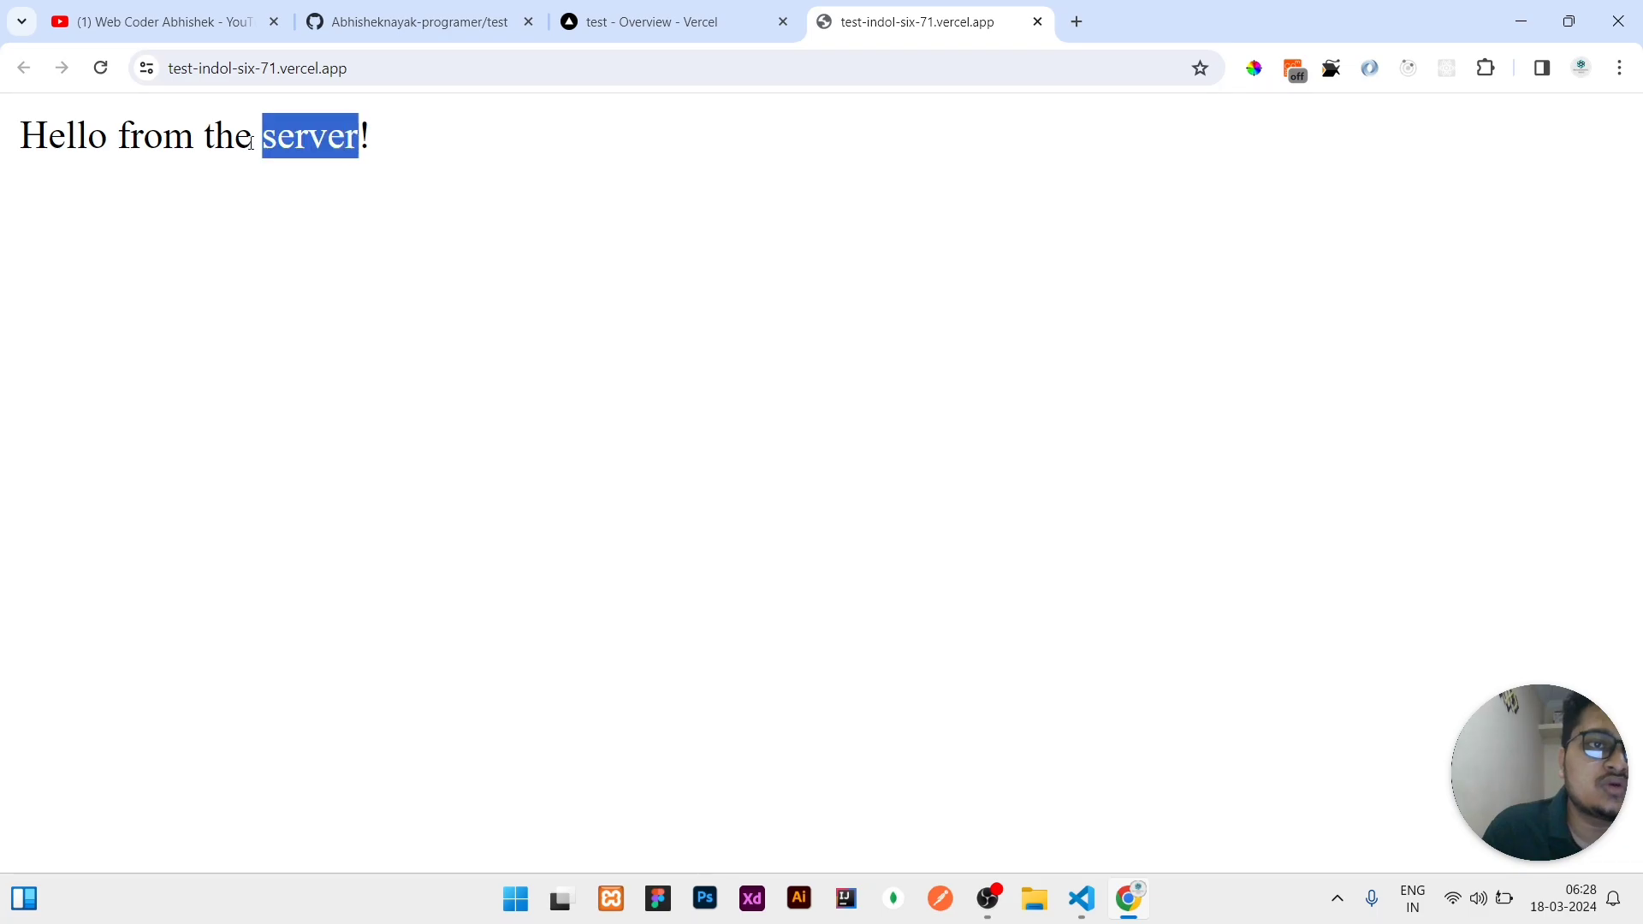